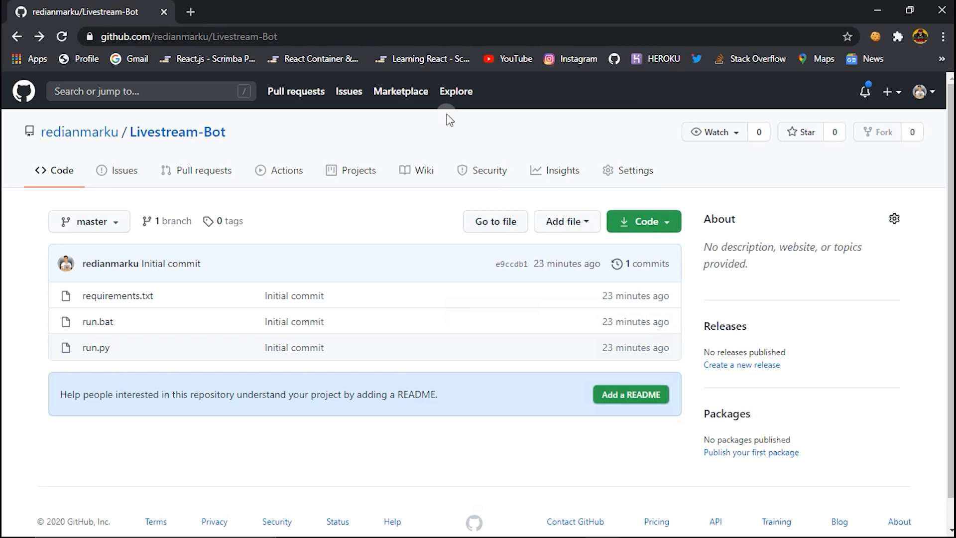
{"action": "mouse_move", "coordinate": [821, 371]}
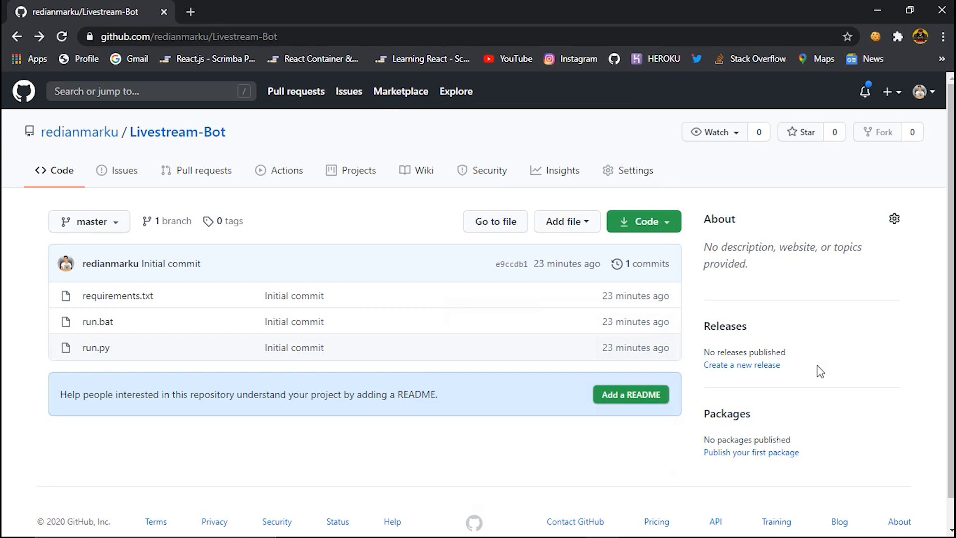
{"action": "mouse_move", "coordinate": [427, 37]}
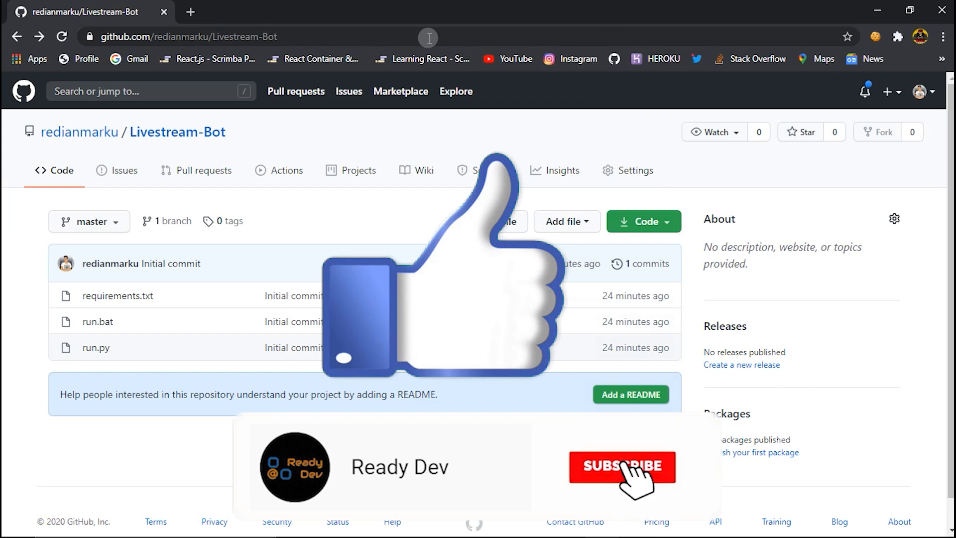
Step: Return to the Livestream-Bot repository page in Chrome
{"action": "left_click", "coordinate": [621, 466]}
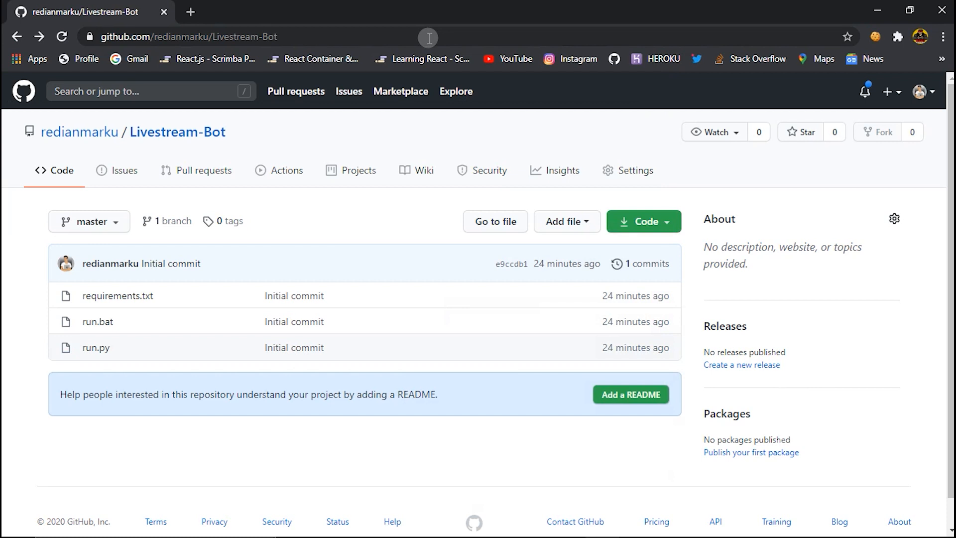
{"action": "mouse_move", "coordinate": [379, 140]}
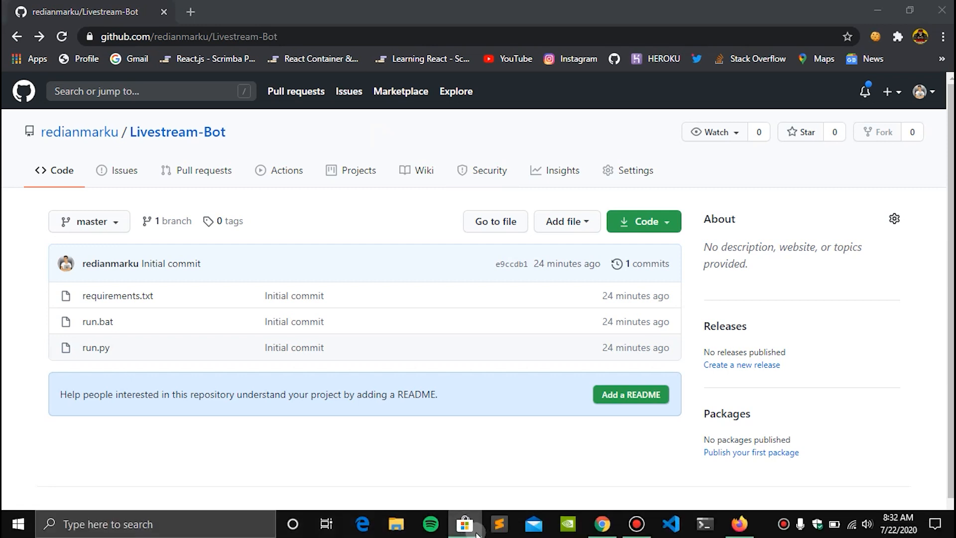
{"action": "left_click", "coordinate": [465, 523]}
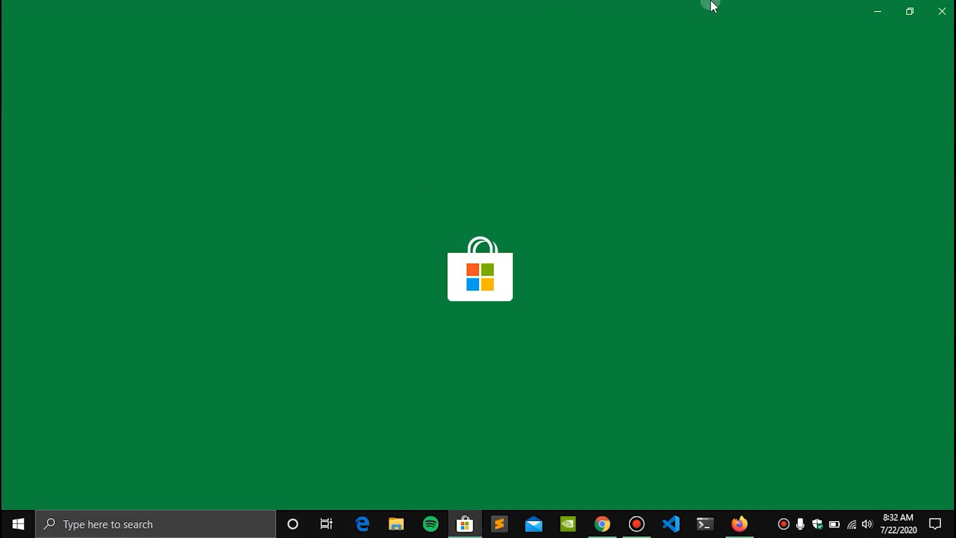
{"action": "left_click", "coordinate": [601, 524]}
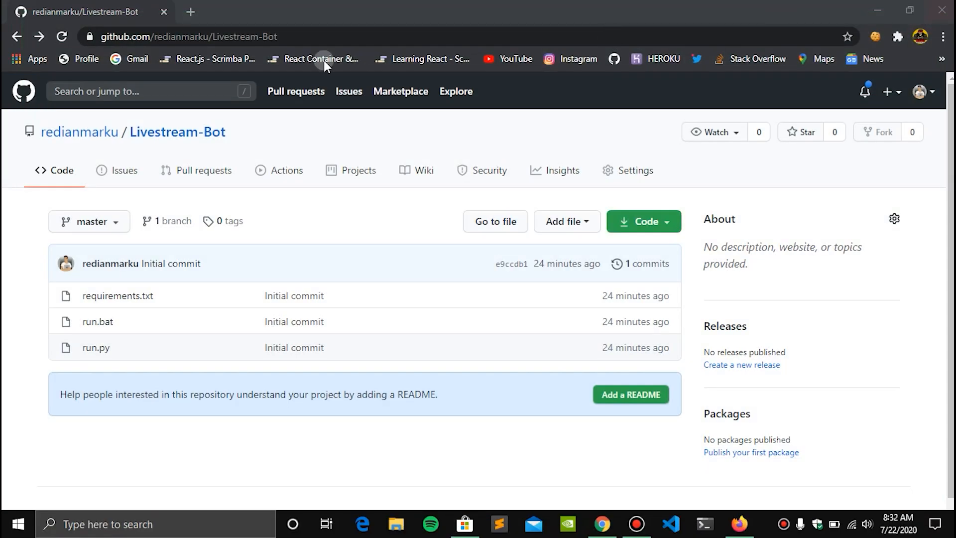
{"action": "mouse_move", "coordinate": [213, 13]}
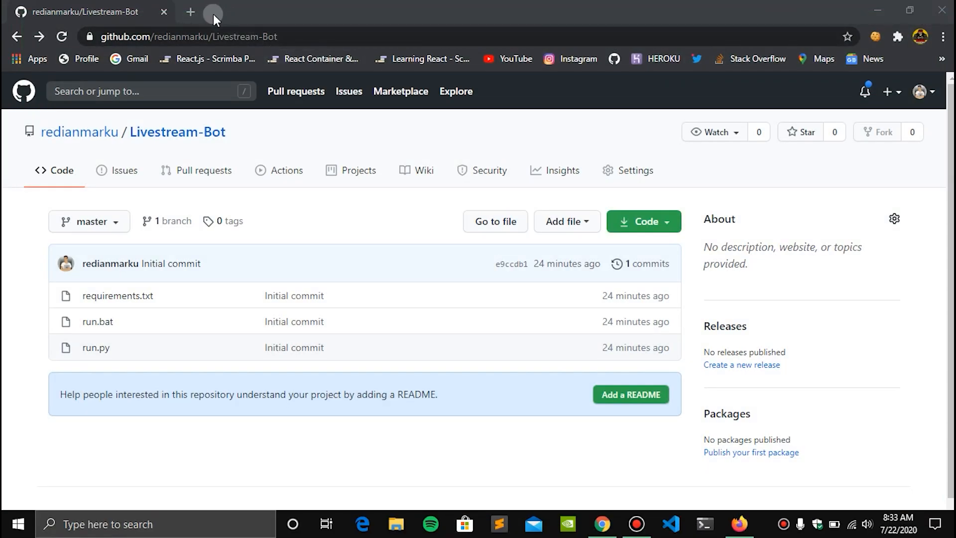
Step: Search 'python download' in a new tab and start the Python 3.8.5 installer download from python.org
{"action": "left_click", "coordinate": [190, 12]}
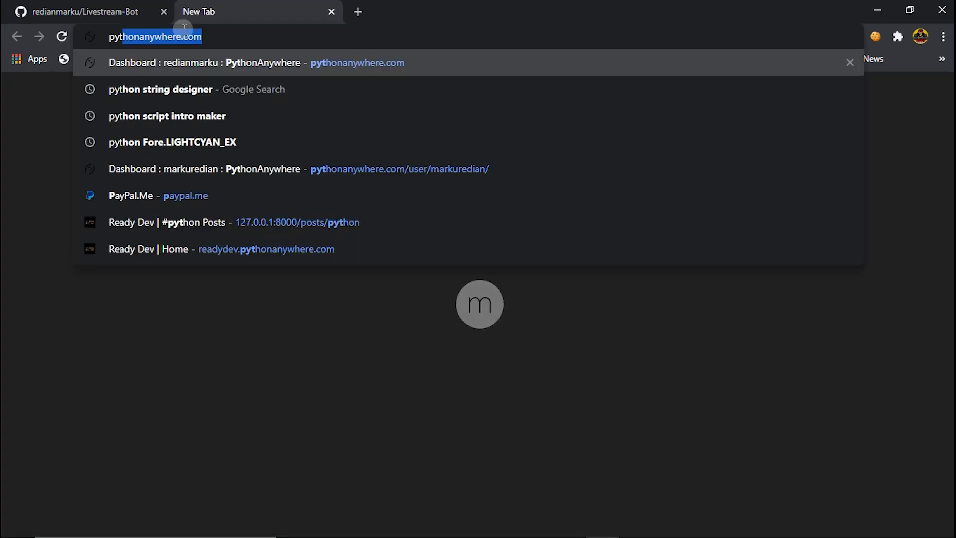
{"action": "type", "text": "python download"}
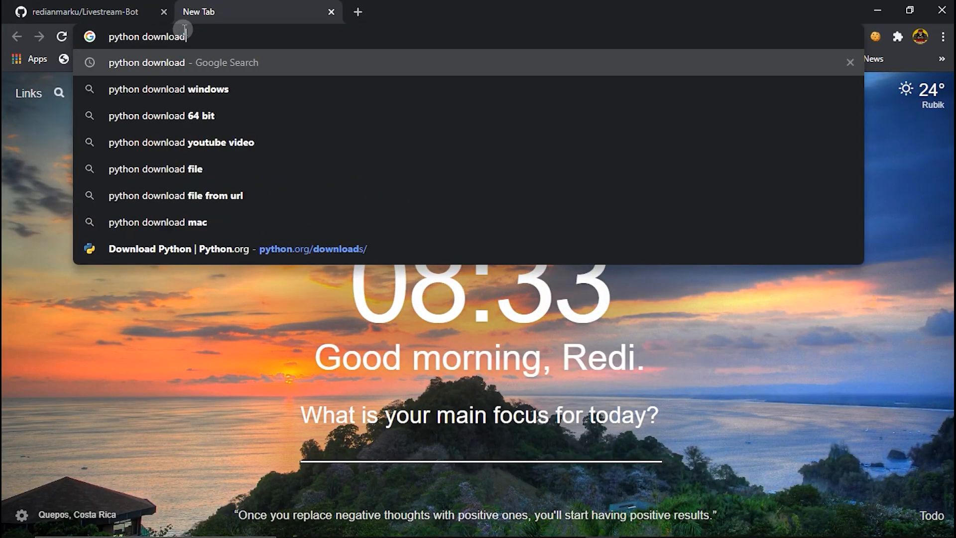
{"action": "key", "text": "Return"}
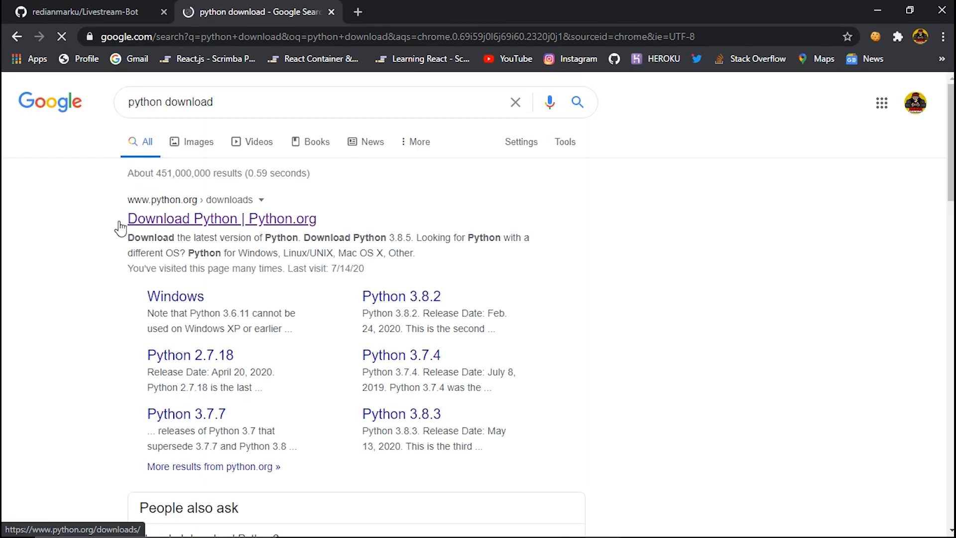
{"action": "left_click", "coordinate": [221, 218]}
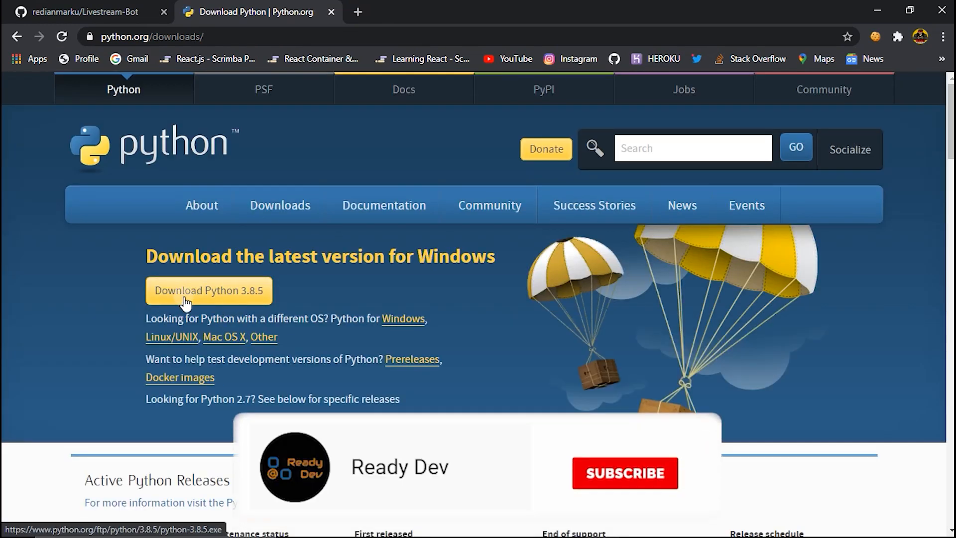
{"action": "left_click", "coordinate": [624, 472]}
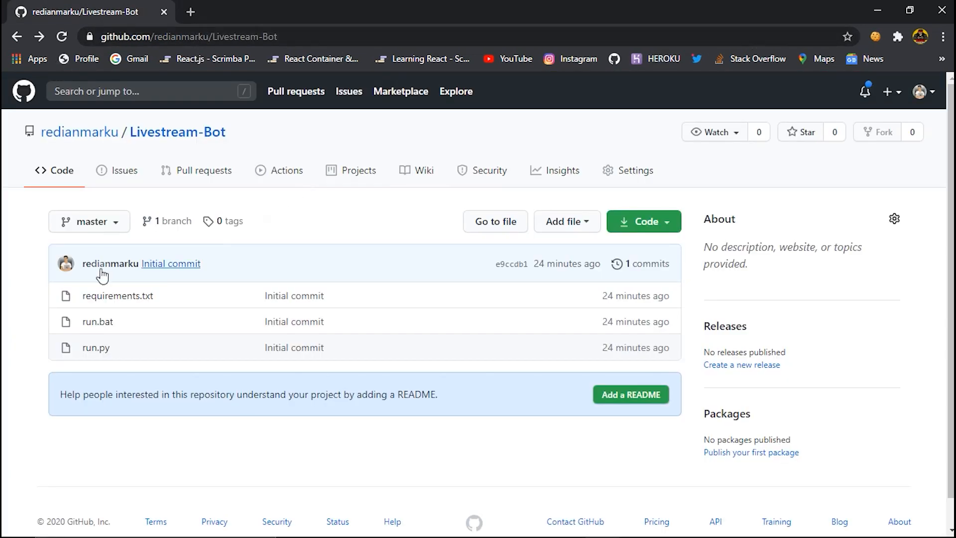
{"action": "mouse_move", "coordinate": [6, 296]}
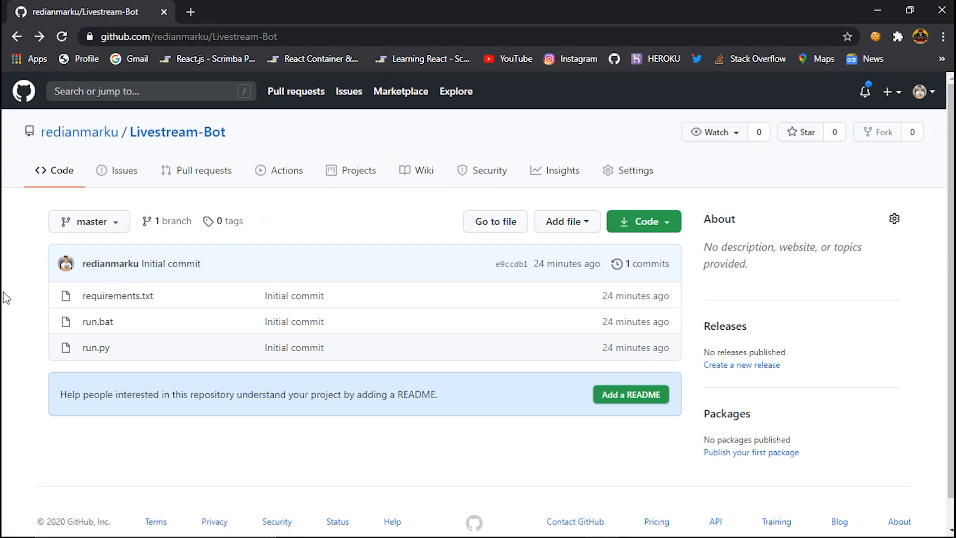
{"action": "mouse_move", "coordinate": [18, 389]}
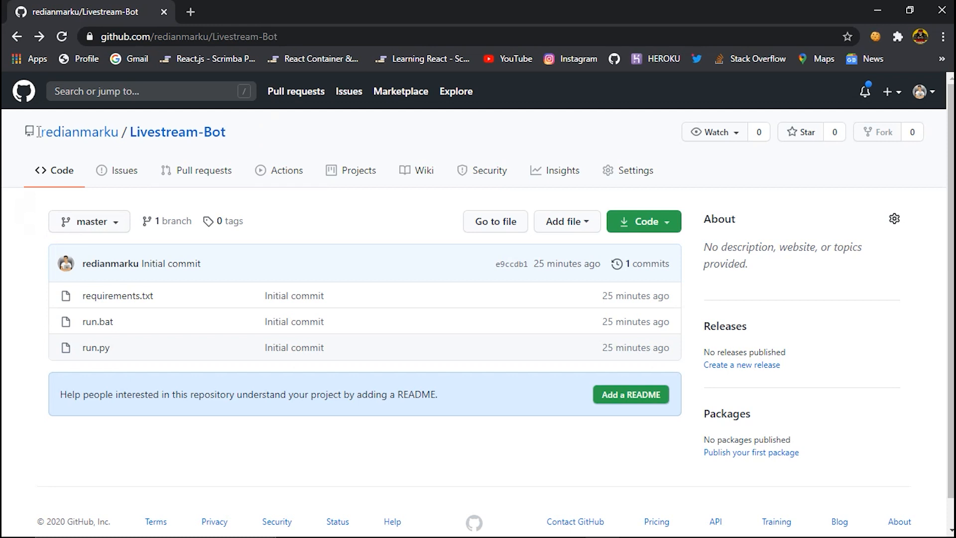
{"action": "mouse_move", "coordinate": [4, 287]}
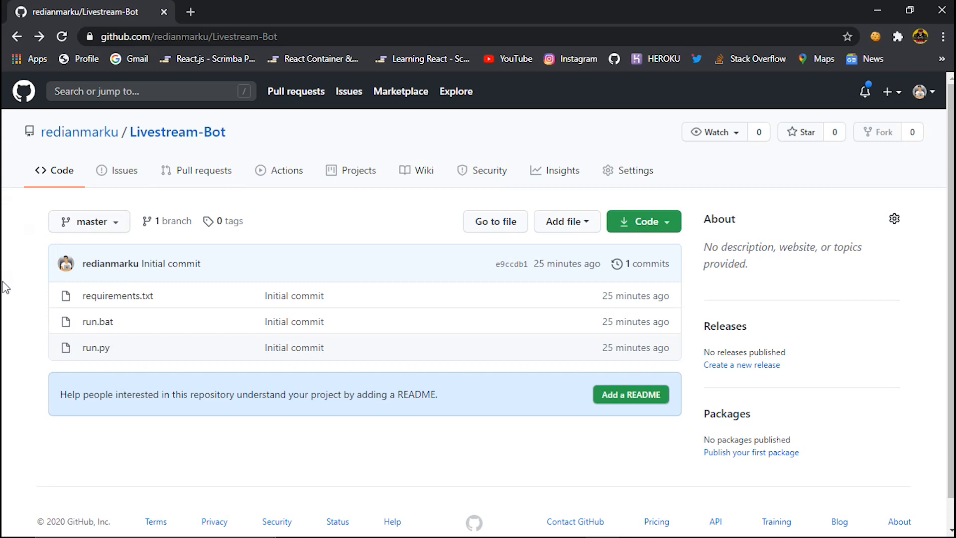
{"action": "mouse_move", "coordinate": [724, 287]}
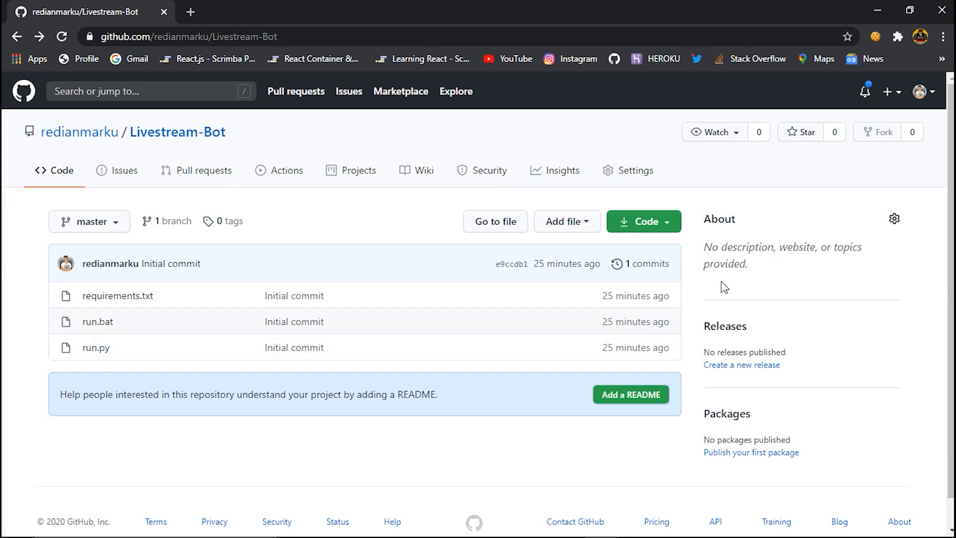
Step: Download the Livestream-Bot repository as a ZIP from the green Code menu
{"action": "left_click", "coordinate": [640, 221]}
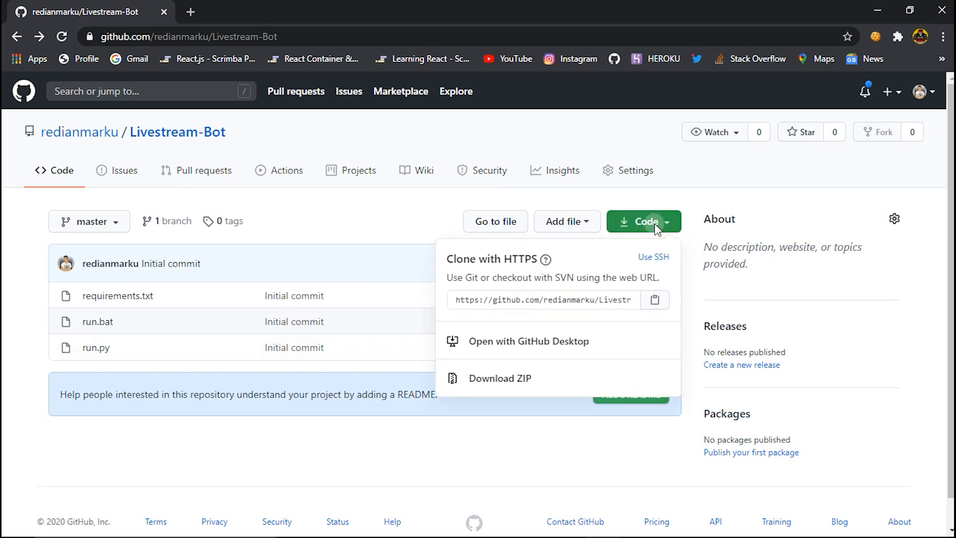
{"action": "mouse_move", "coordinate": [493, 382]}
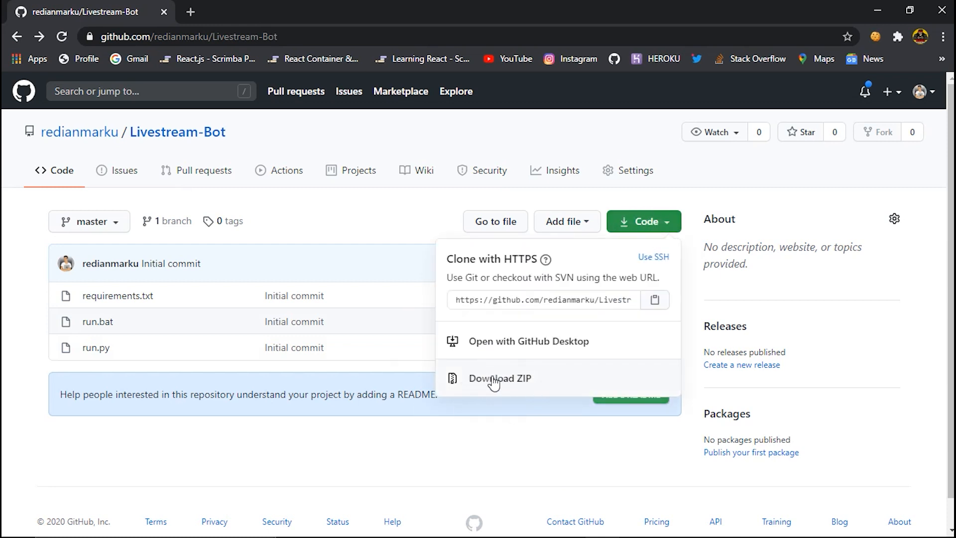
{"action": "left_click", "coordinate": [499, 378]}
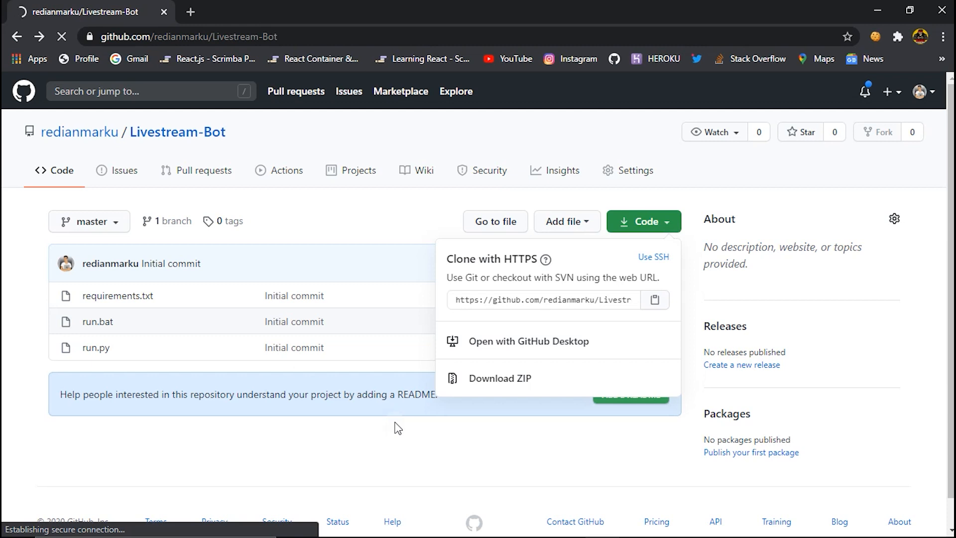
{"action": "left_click", "coordinate": [499, 379]}
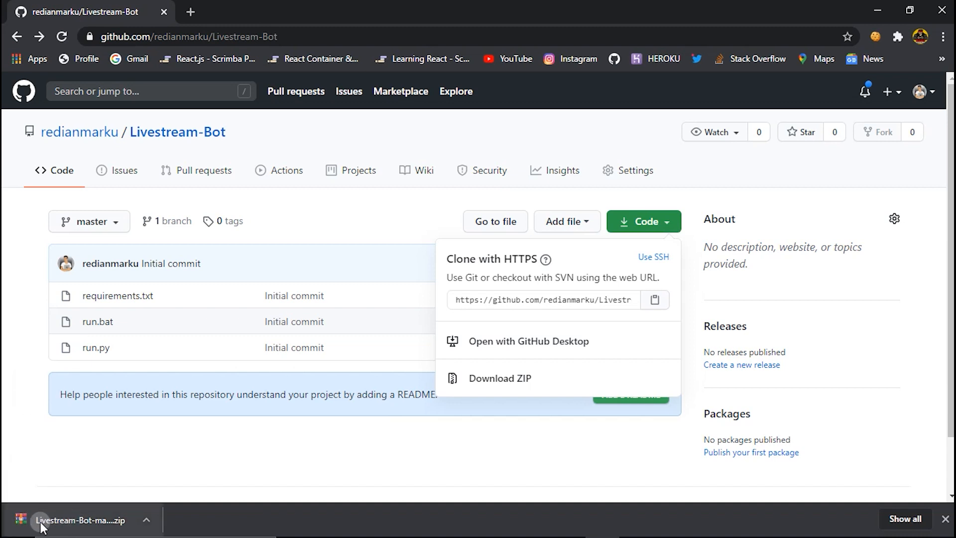
{"action": "mouse_move", "coordinate": [875, 6]}
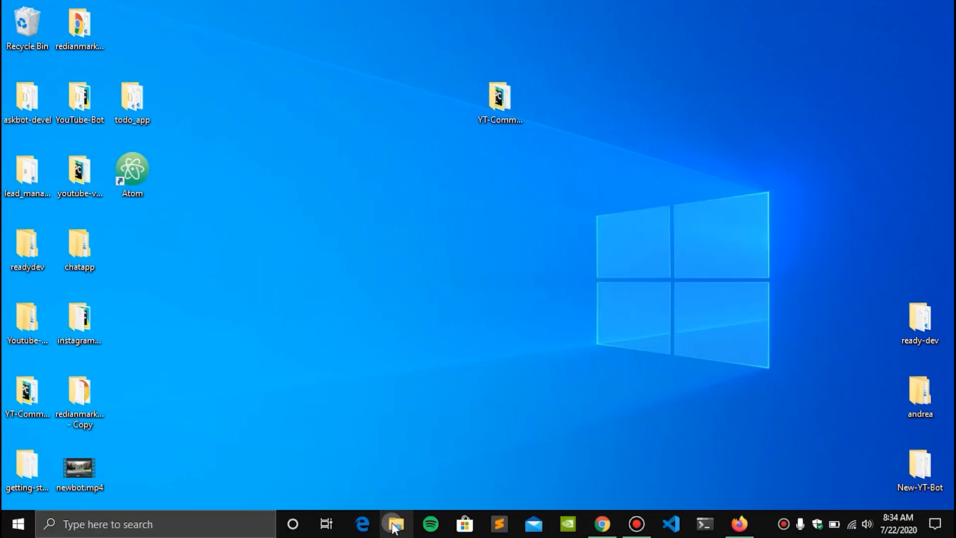
Step: Move Livestream-Bot-master.zip from Downloads onto the desktop and get Explorer out of the way
{"action": "left_click", "coordinate": [394, 524]}
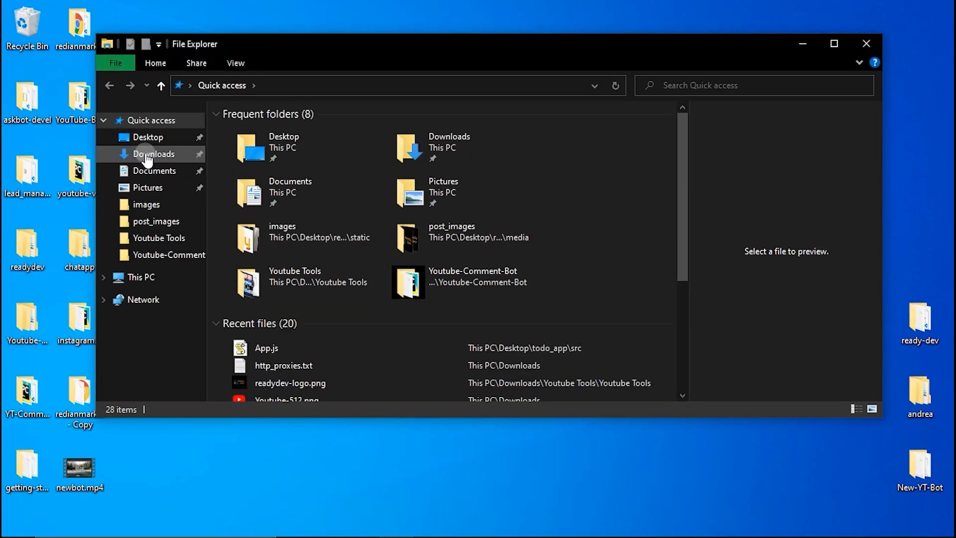
{"action": "left_click", "coordinate": [153, 154]}
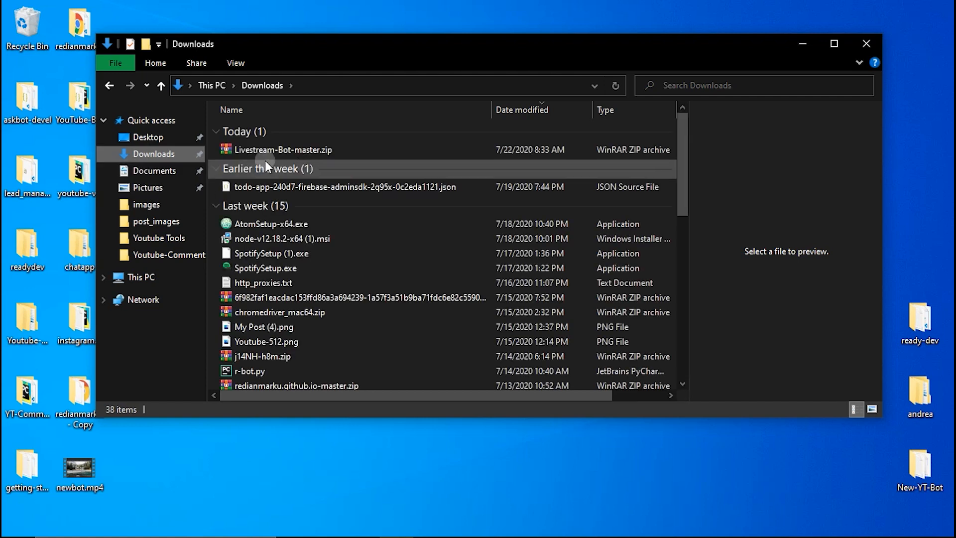
{"action": "left_click", "coordinate": [282, 149]}
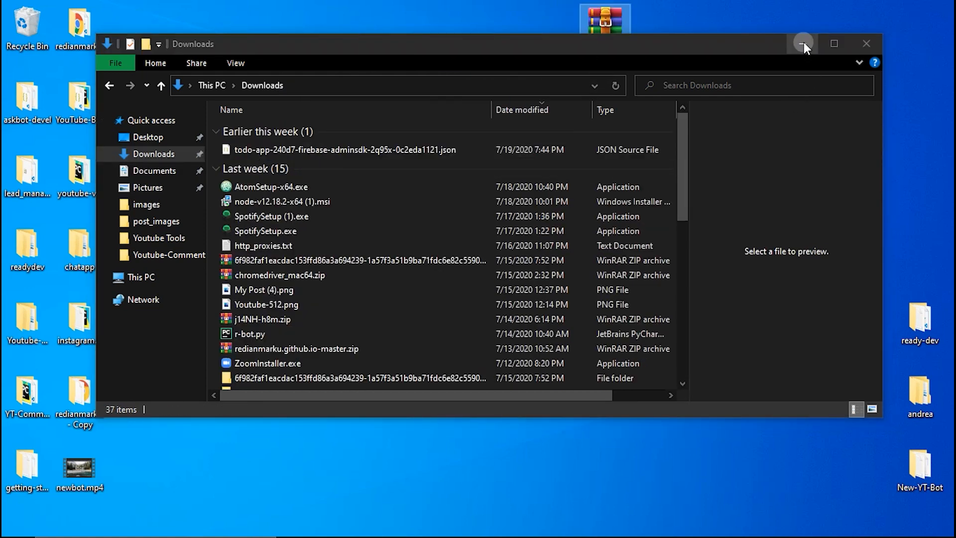
{"action": "left_click", "coordinate": [804, 43]}
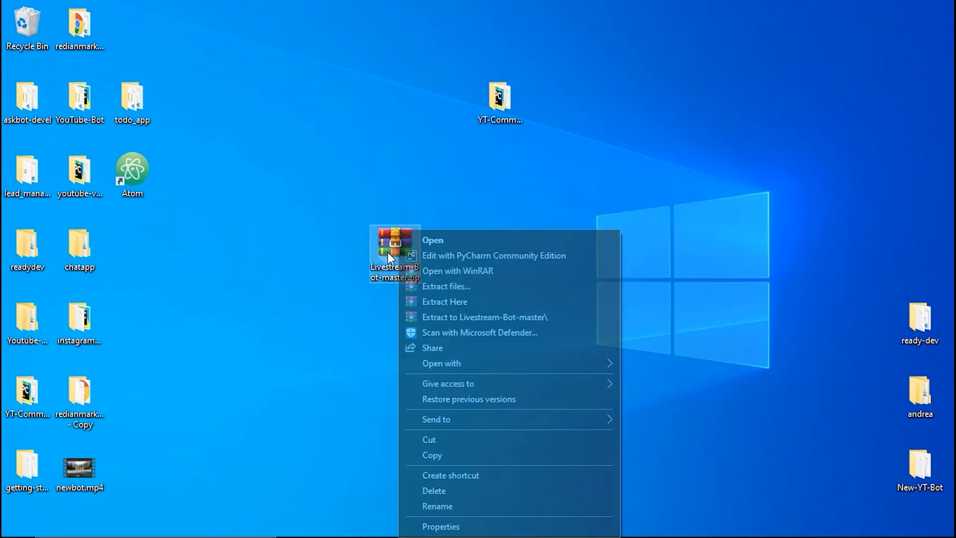
{"action": "mouse_move", "coordinate": [463, 317]}
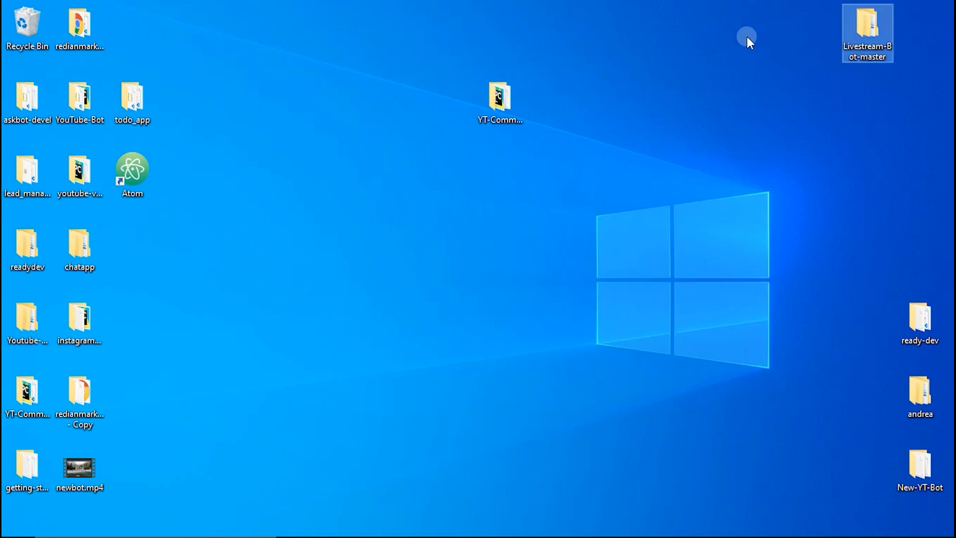
{"action": "mouse_move", "coordinate": [868, 43]}
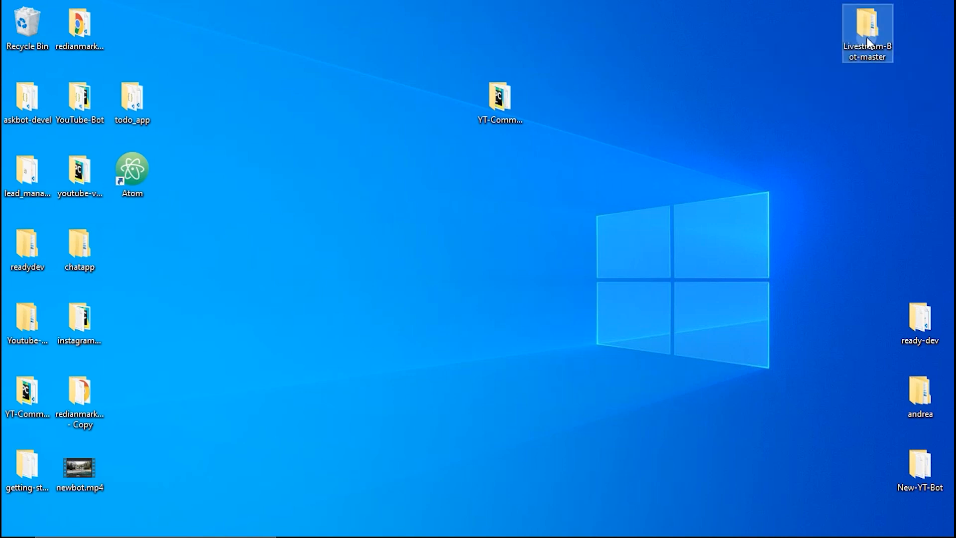
{"action": "double_click", "coordinate": [868, 29]}
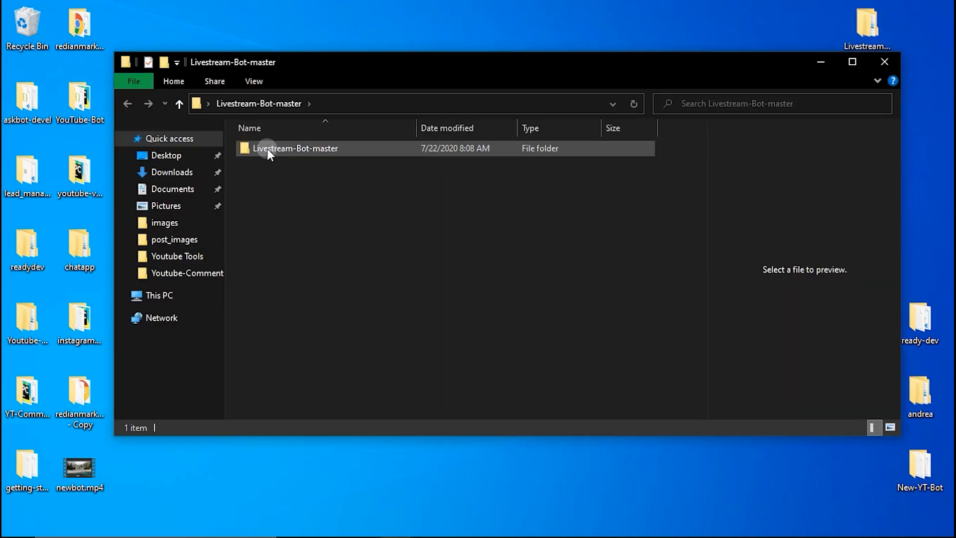
{"action": "double_click", "coordinate": [296, 148]}
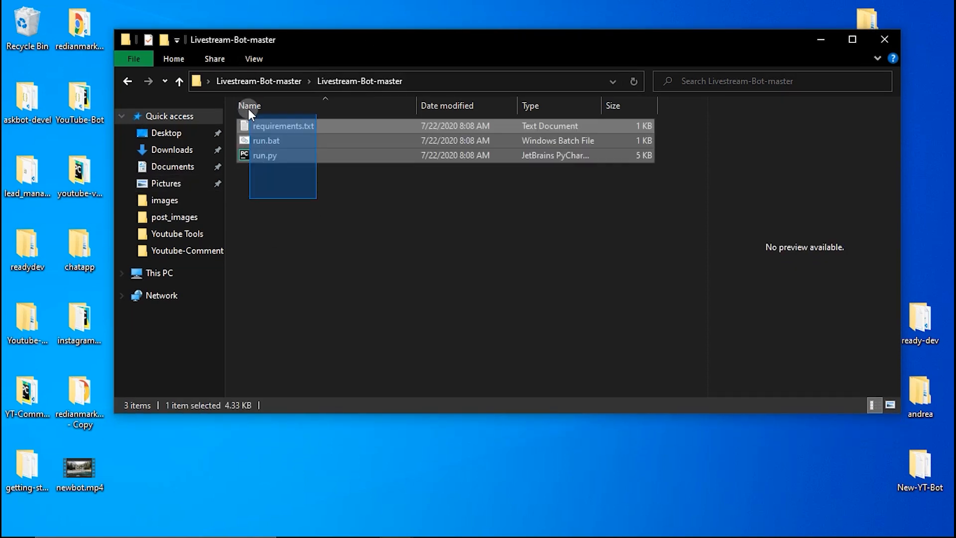
{"action": "left_click", "coordinate": [329, 237]}
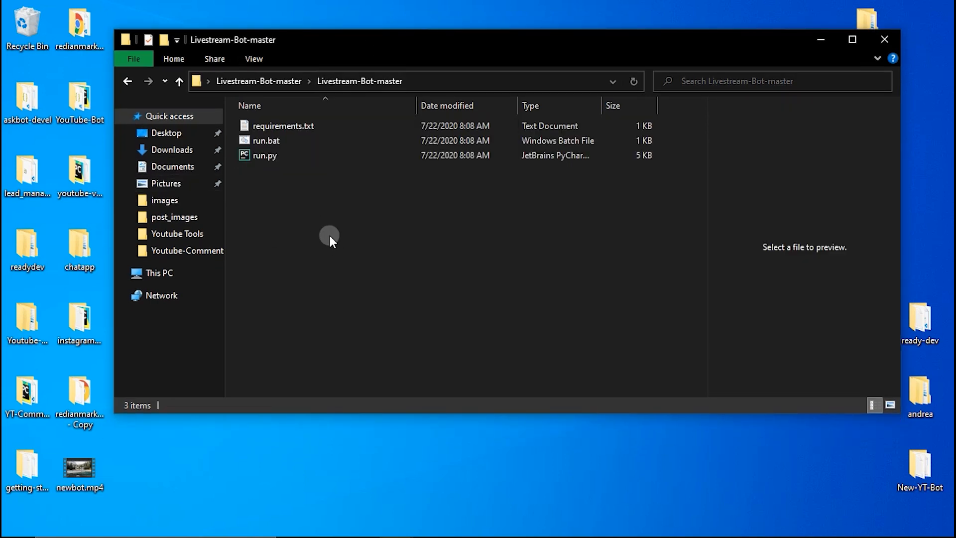
{"action": "mouse_move", "coordinate": [260, 203]}
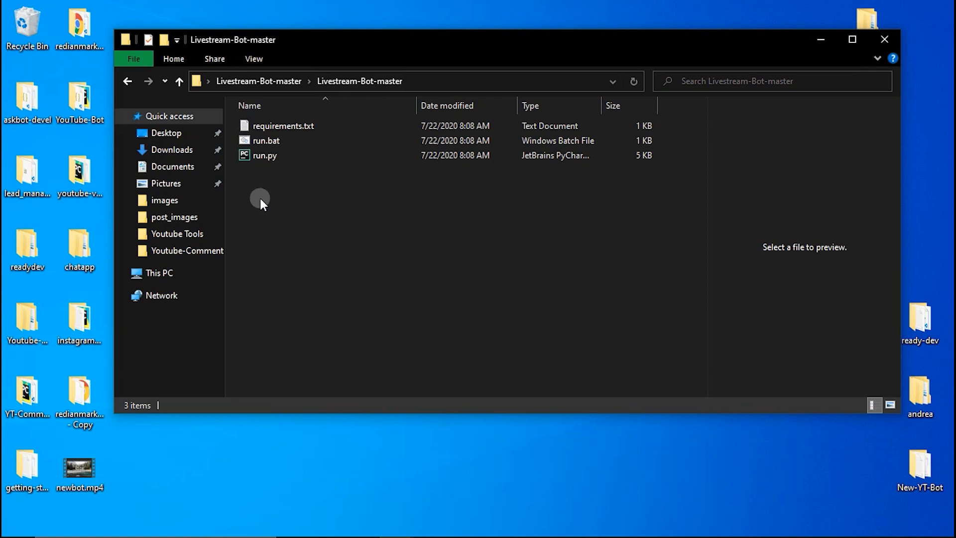
{"action": "mouse_move", "coordinate": [271, 183]}
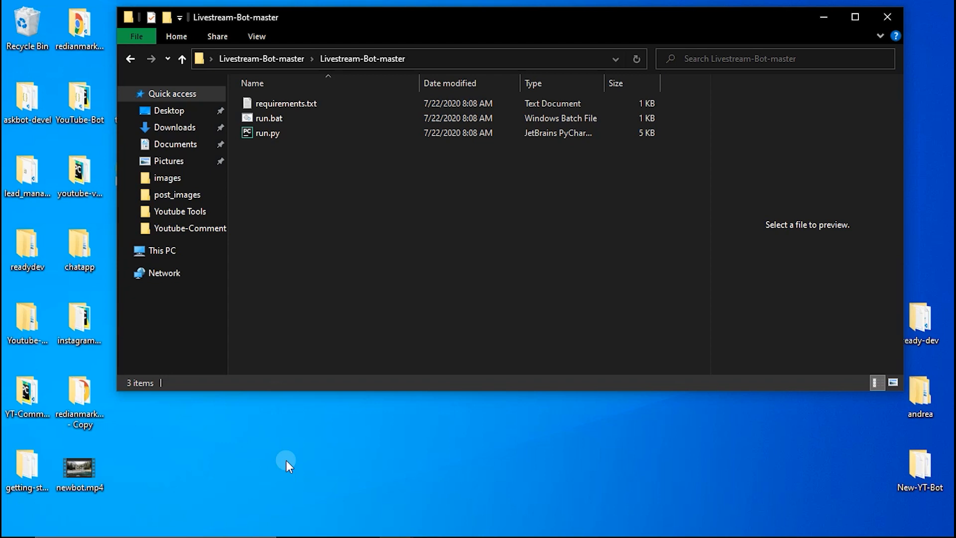
{"action": "mouse_move", "coordinate": [150, 456]}
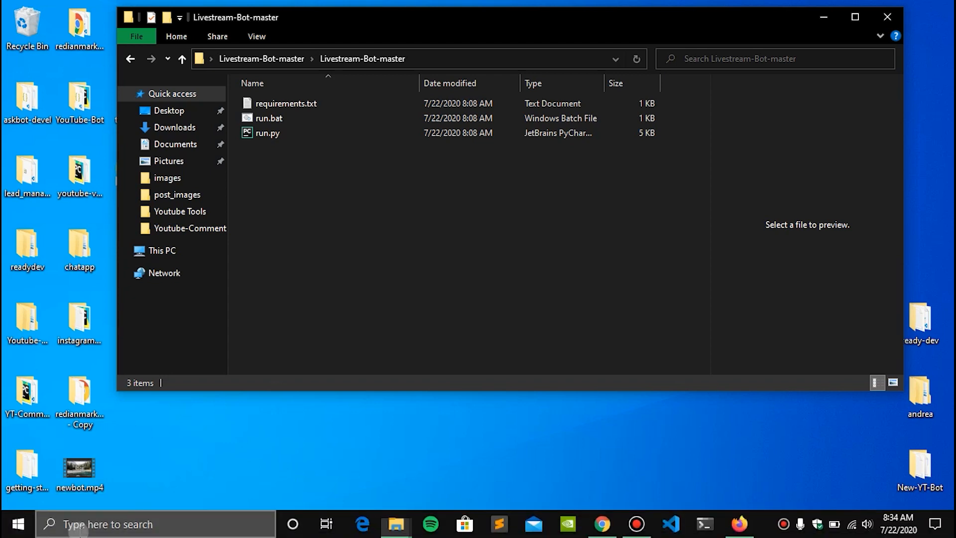
Step: Start cmd, change into the Desktop folder and list its contents with dir
{"action": "type", "text": "cmd"}
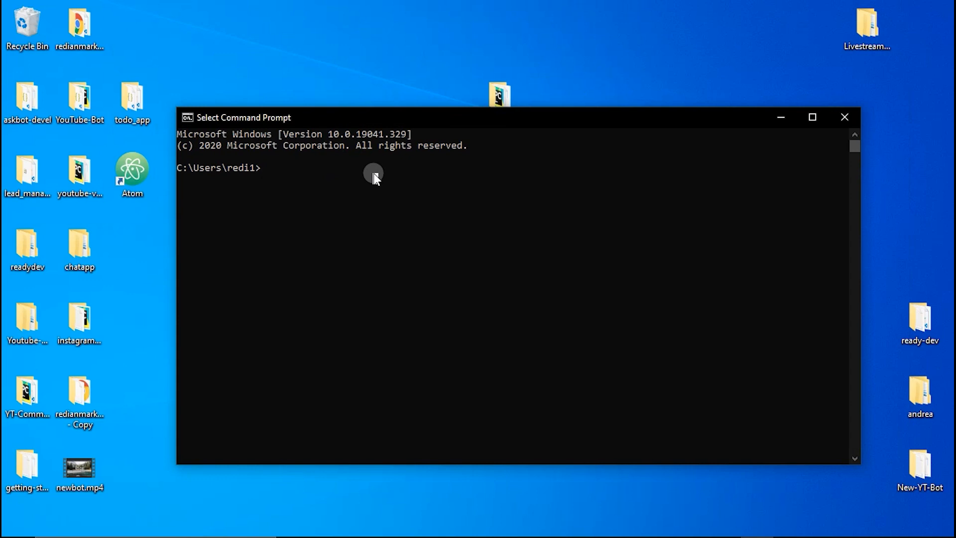
{"action": "type", "text": "cd Deskto"}
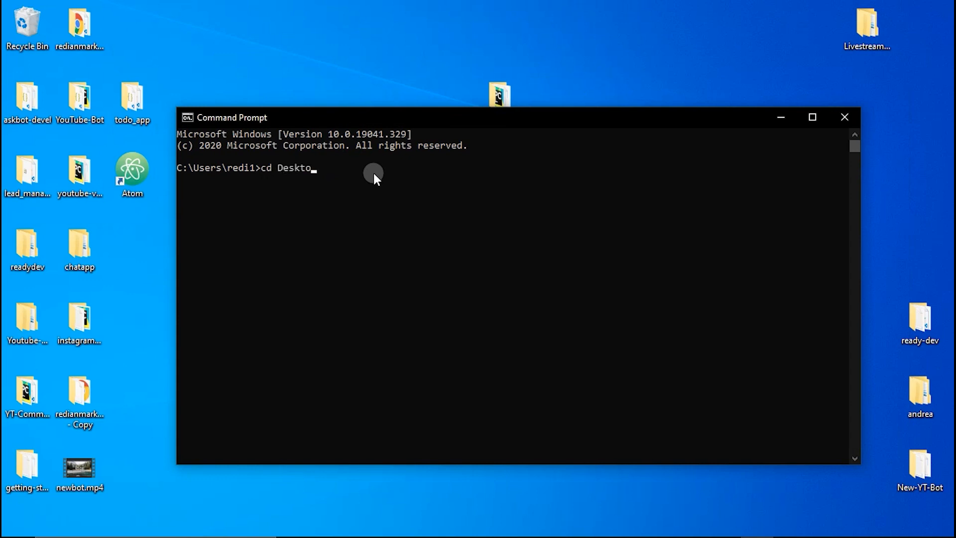
{"action": "key", "text": "Return"}
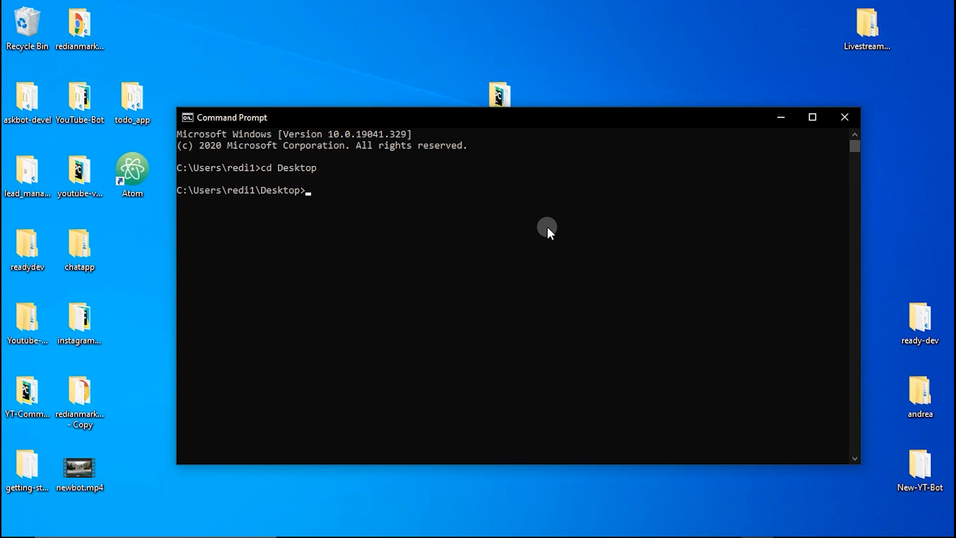
{"action": "type", "text": "dir"}
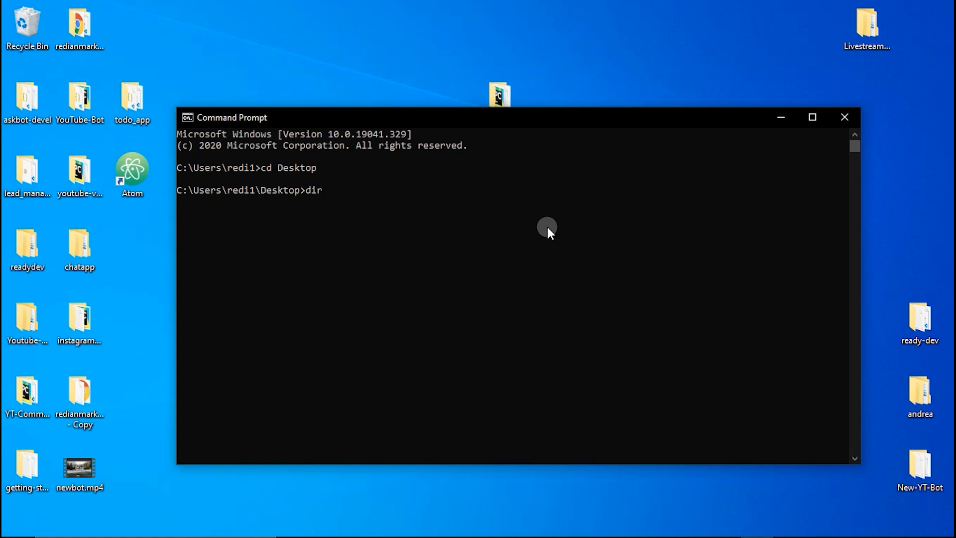
{"action": "key", "text": "Return"}
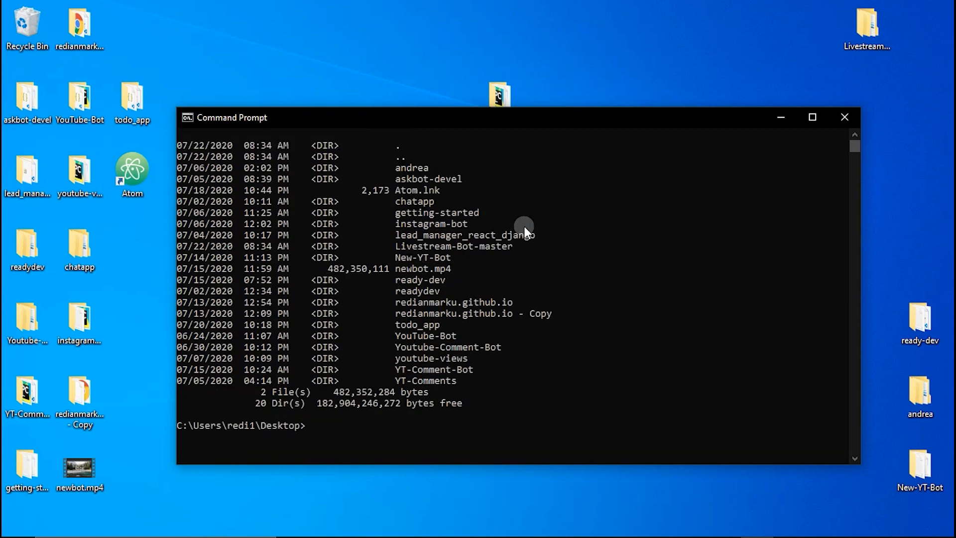
{"action": "mouse_move", "coordinate": [414, 365]}
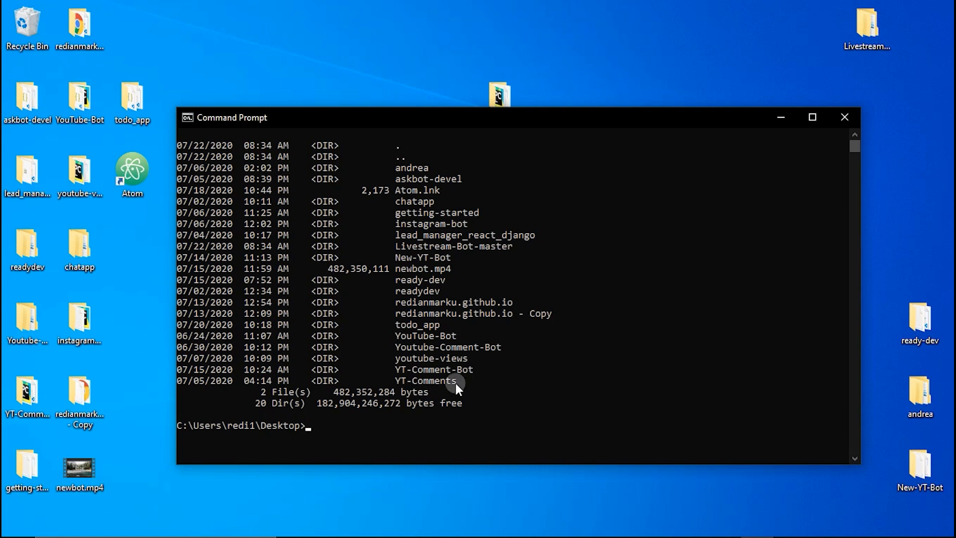
{"action": "mouse_move", "coordinate": [472, 287]}
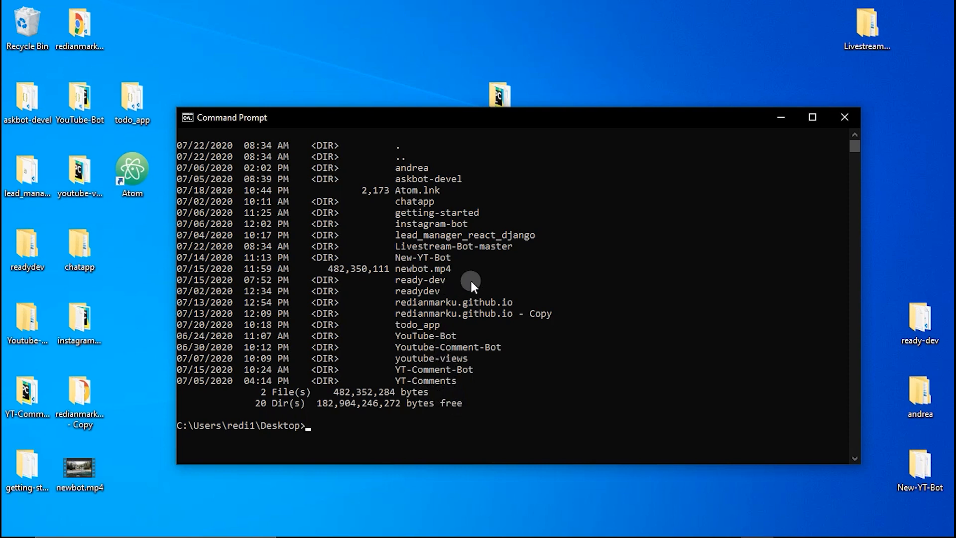
Step: Change into Livestream-Bot-master and then its inner Livestream-Bot-master folder
{"action": "double_click", "coordinate": [454, 246]}
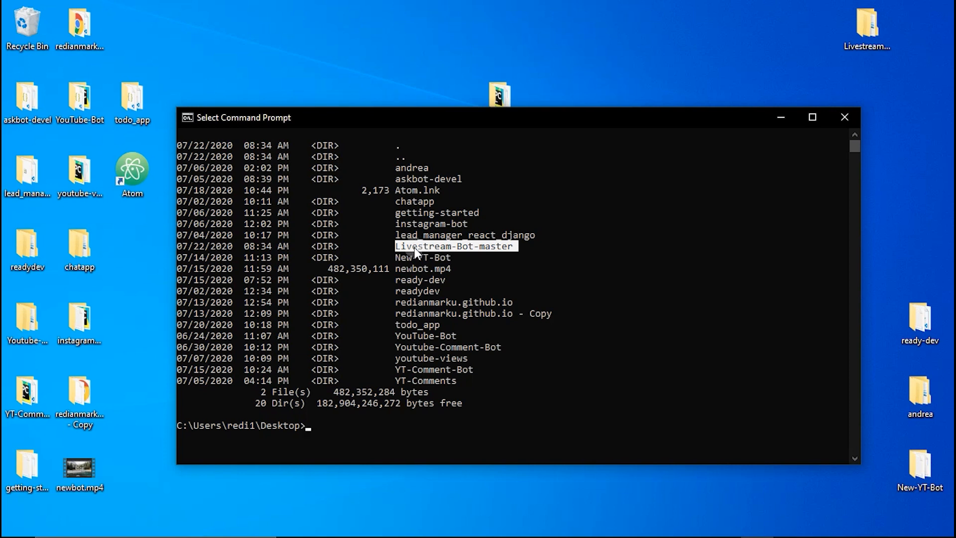
{"action": "left_click", "coordinate": [362, 420]}
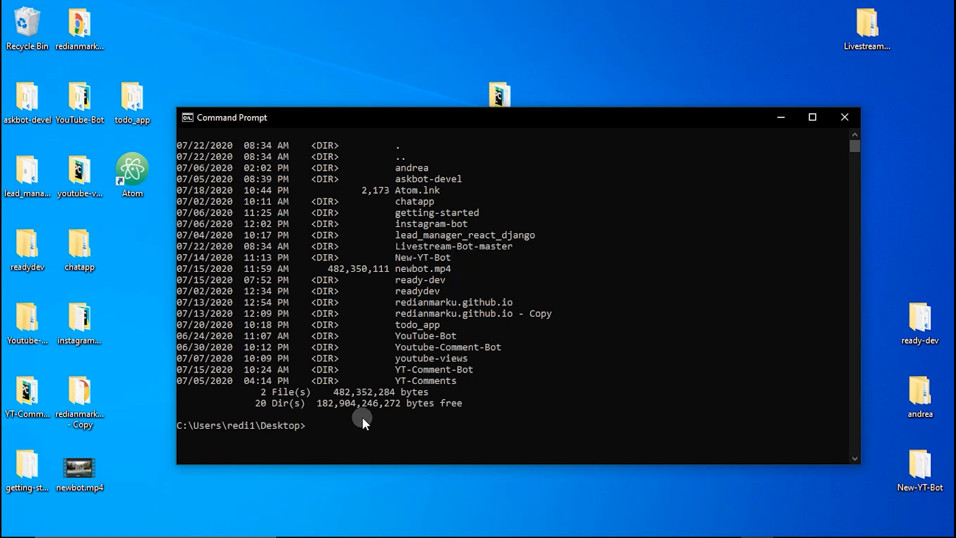
{"action": "type", "text": "cd"}
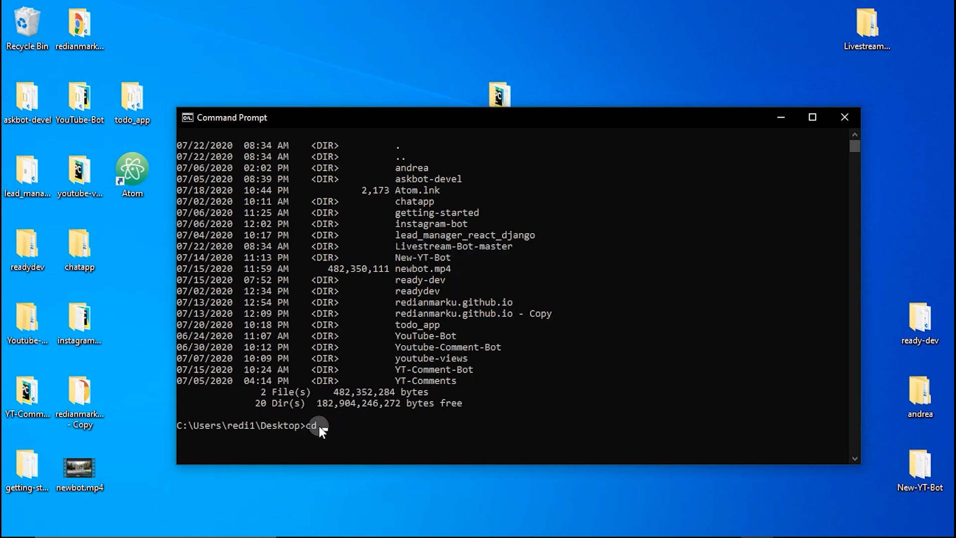
{"action": "type", "text": "Livestream-Bot-master"}
{"action": "type", "text": "dir"}
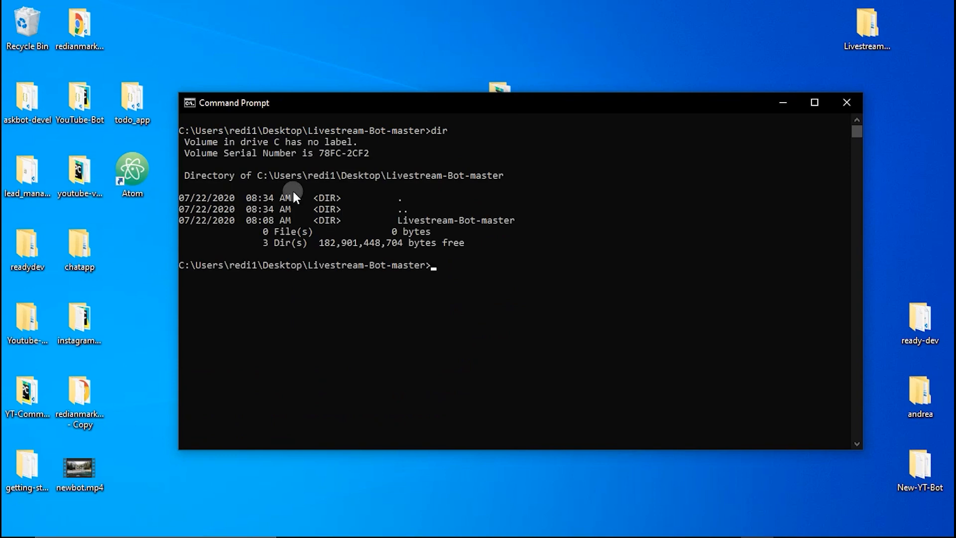
{"action": "mouse_move", "coordinate": [396, 226]}
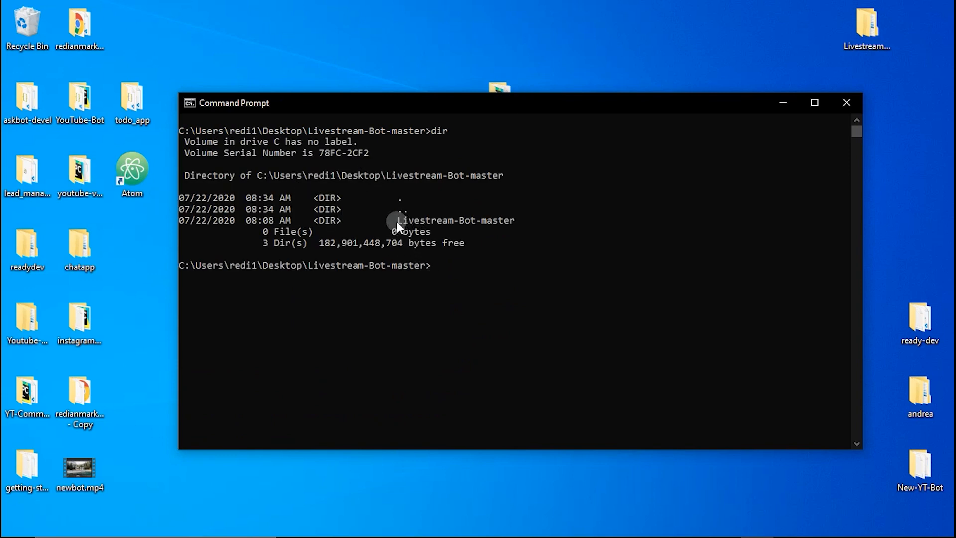
{"action": "left_click", "coordinate": [399, 220]}
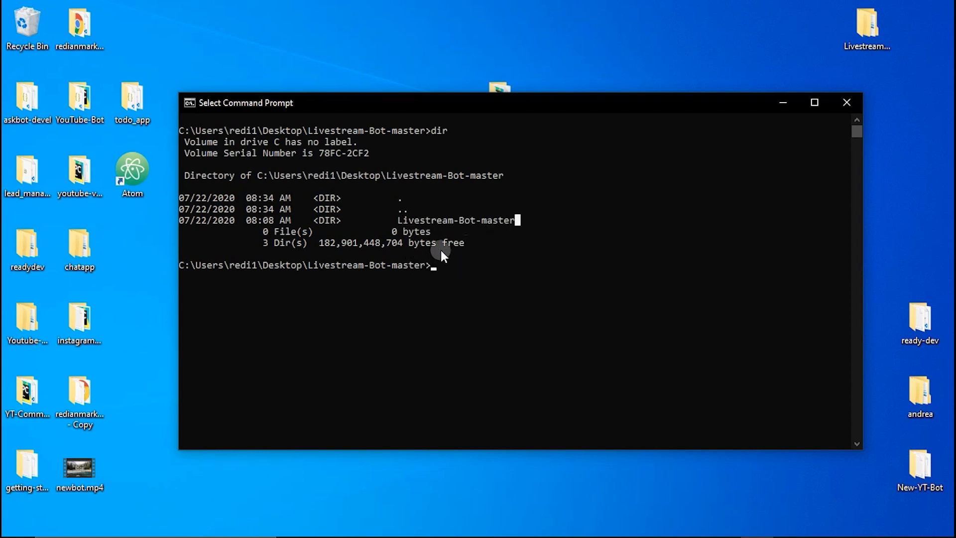
{"action": "mouse_move", "coordinate": [466, 262]}
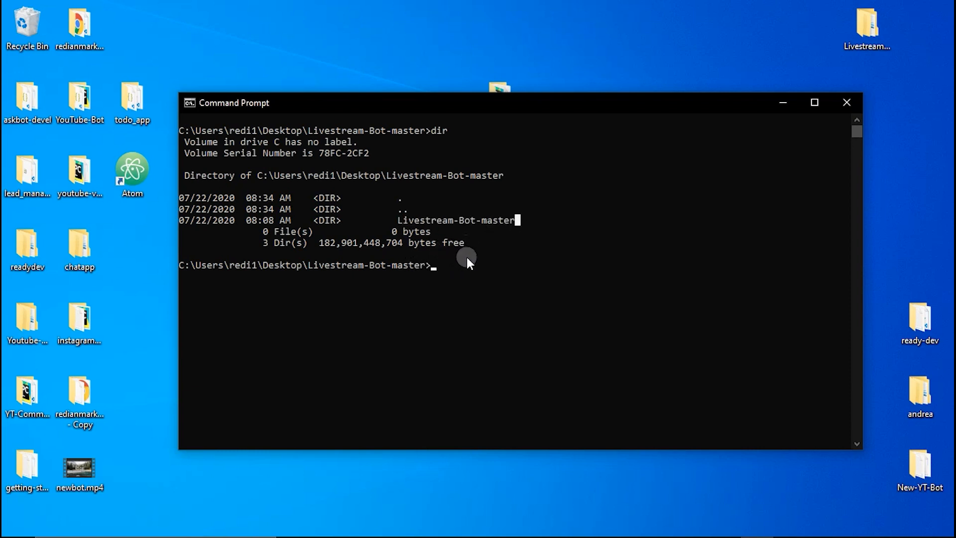
{"action": "type", "text": "cdc"}
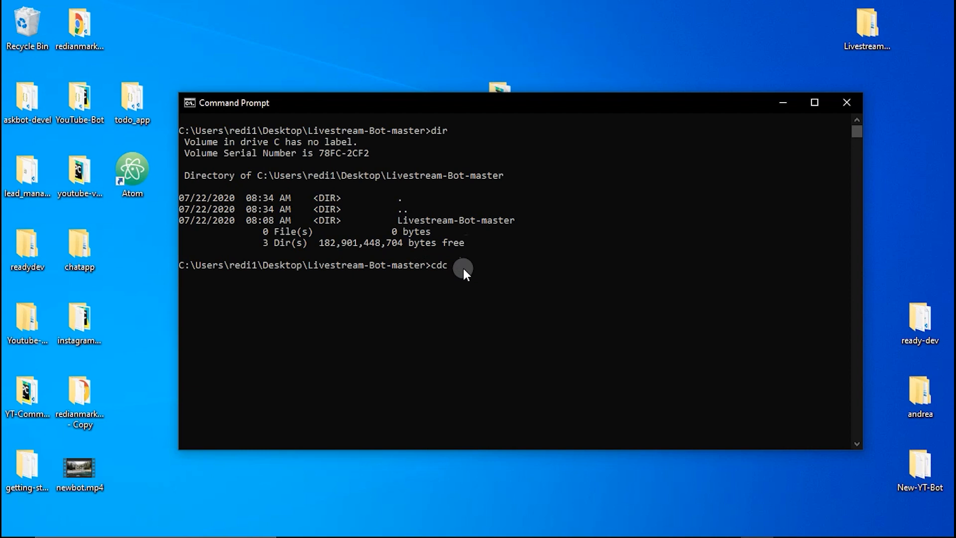
{"action": "key", "text": "Backspace"}
{"action": "type", "text": " Livestream-Bot-master"}
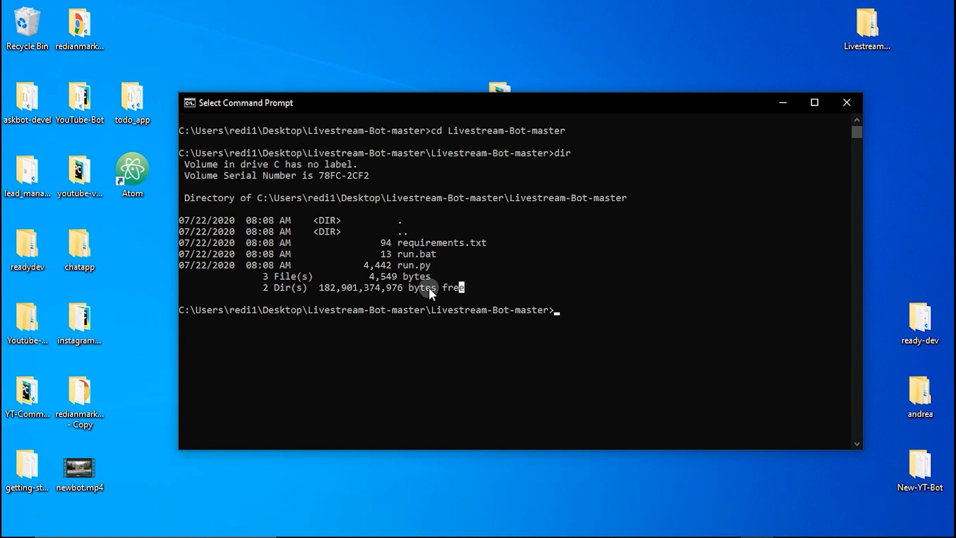
{"action": "mouse_move", "coordinate": [465, 243]}
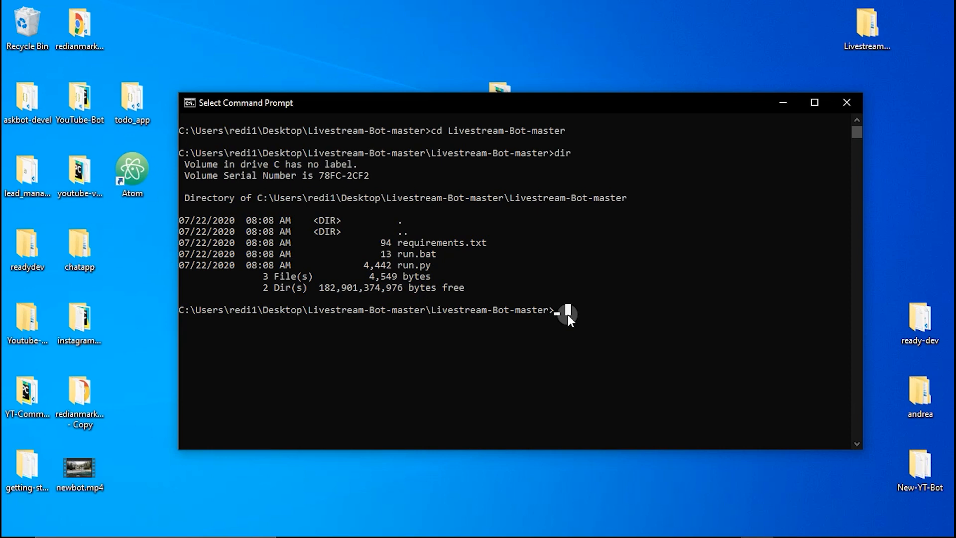
Step: Run 'python --version' and mark the reported Python 3.8.5
{"action": "type", "text": "python"}
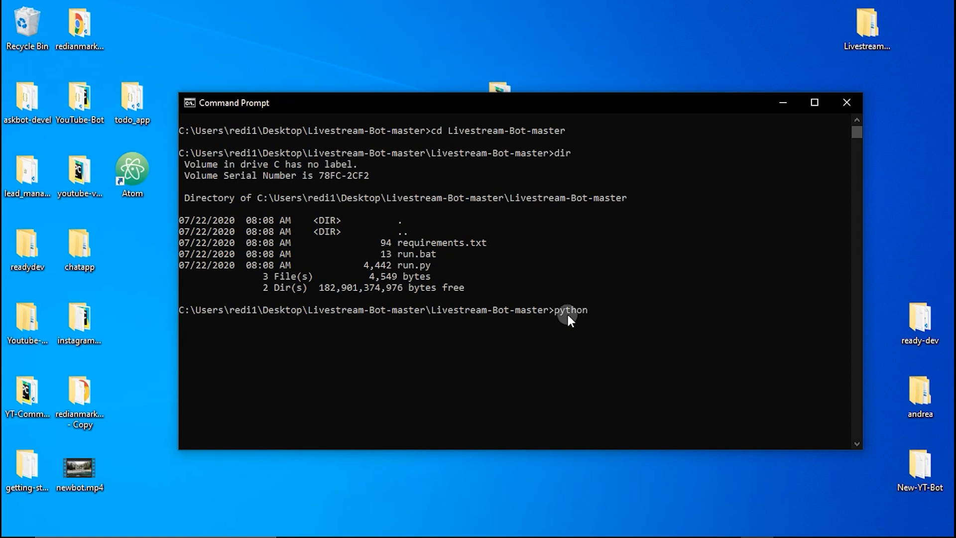
{"action": "type", "text": "--version"}
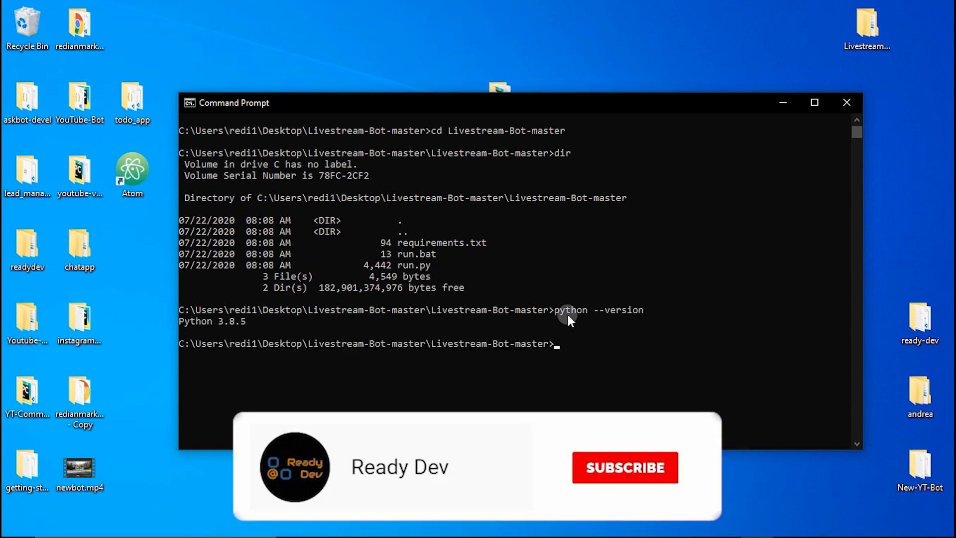
{"action": "left_click", "coordinate": [623, 467]}
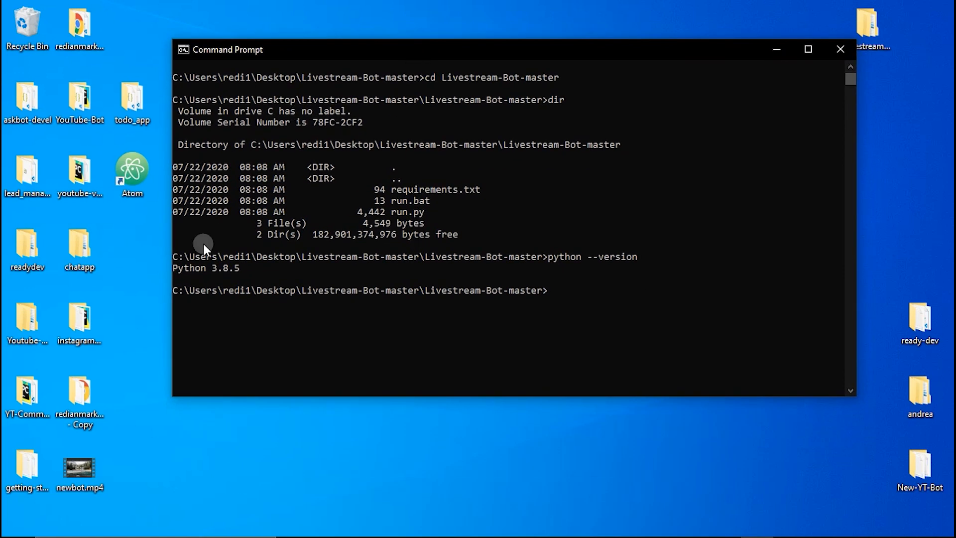
{"action": "double_click", "coordinate": [195, 268]}
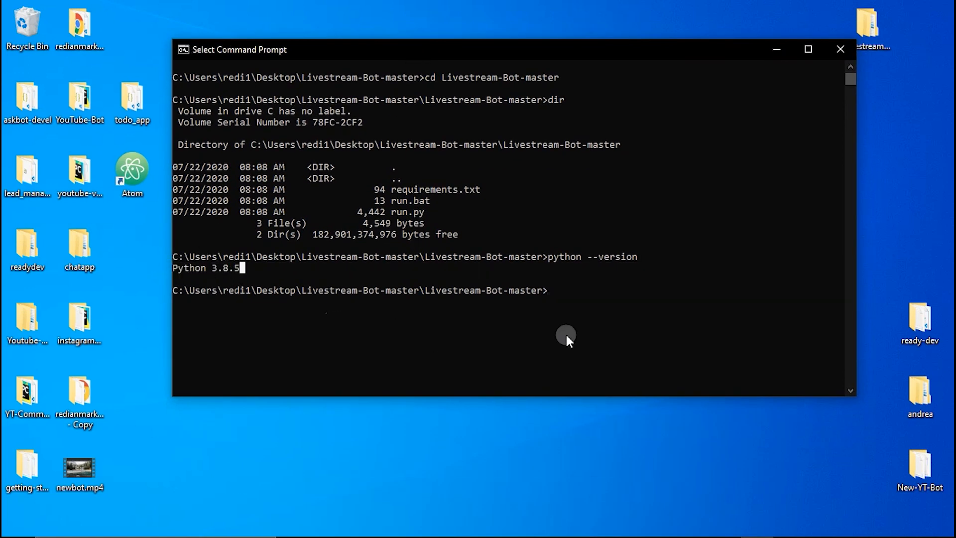
{"action": "mouse_move", "coordinate": [201, 273]}
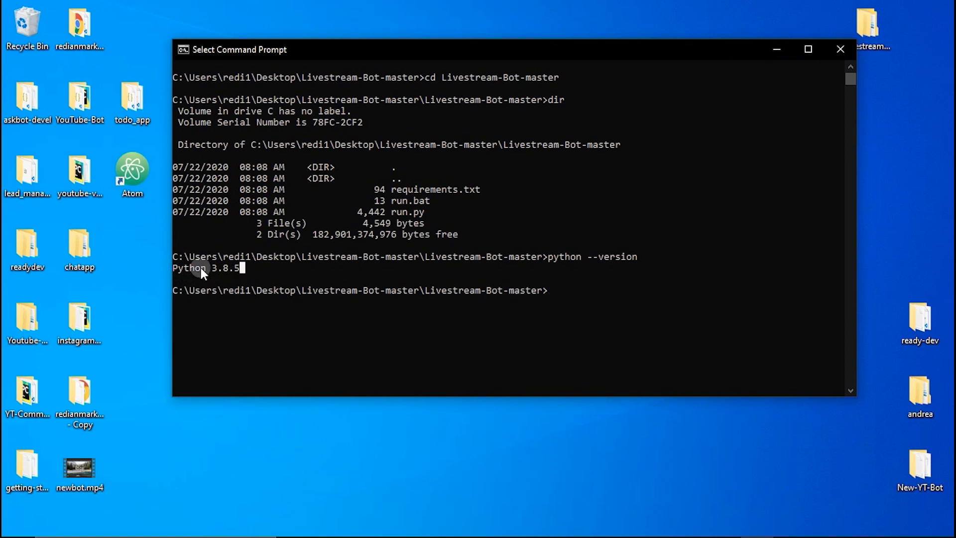
{"action": "mouse_move", "coordinate": [240, 273]}
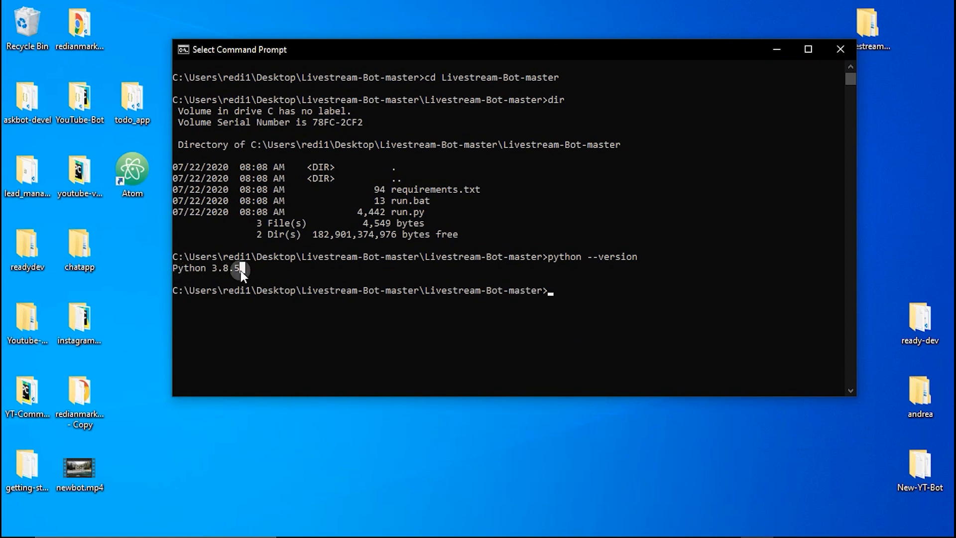
{"action": "mouse_move", "coordinate": [251, 281]}
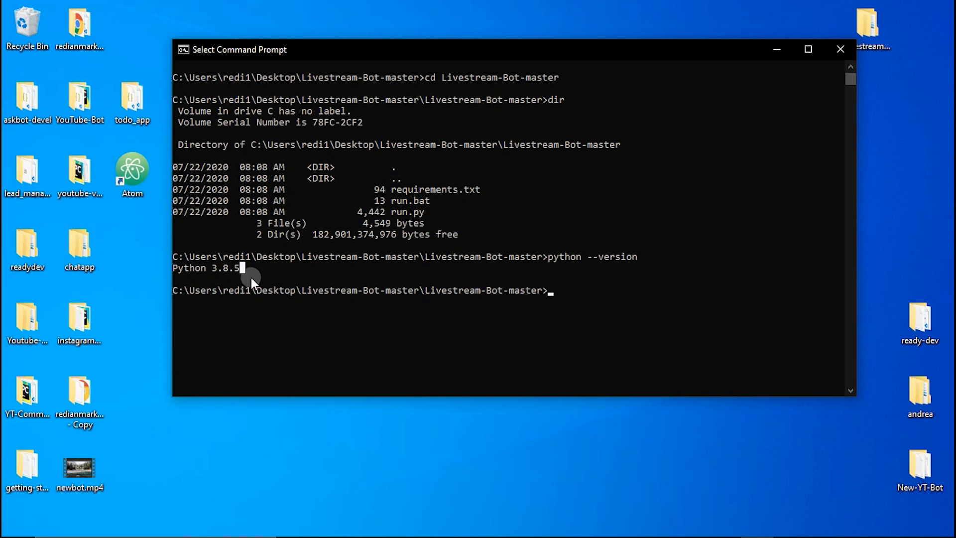
{"action": "mouse_move", "coordinate": [255, 291]}
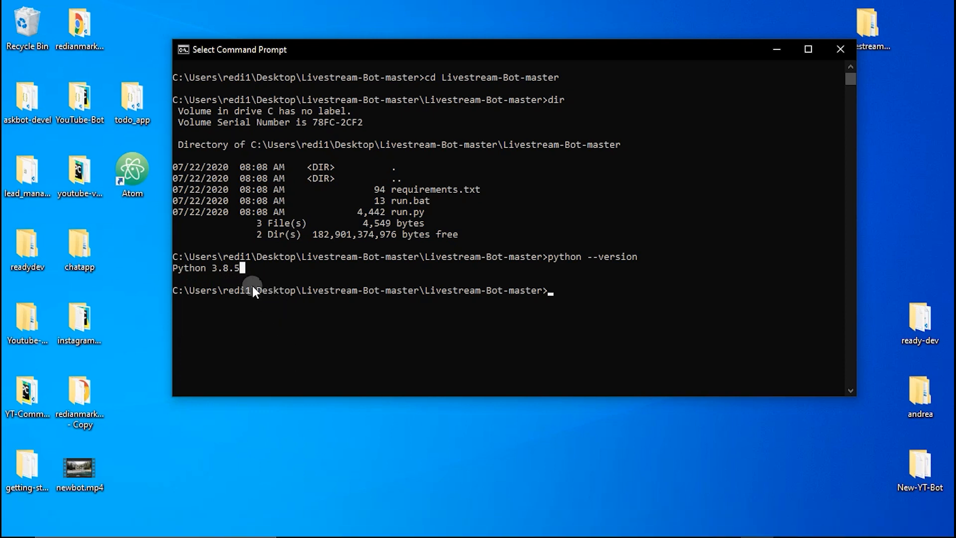
{"action": "mouse_move", "coordinate": [602, 292]}
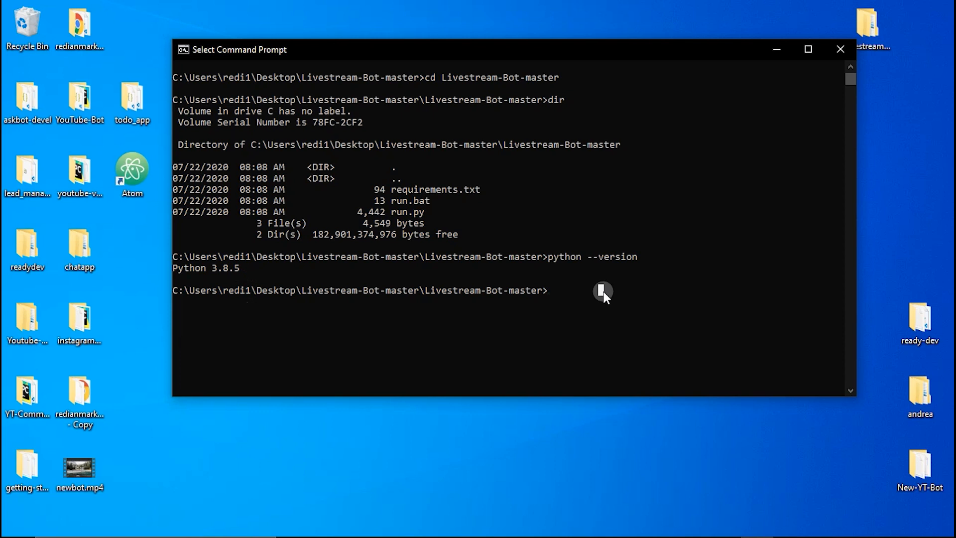
Step: Run 'pip install -r requirements.txt' to install the bot's packages
{"action": "type", "text": "pip"}
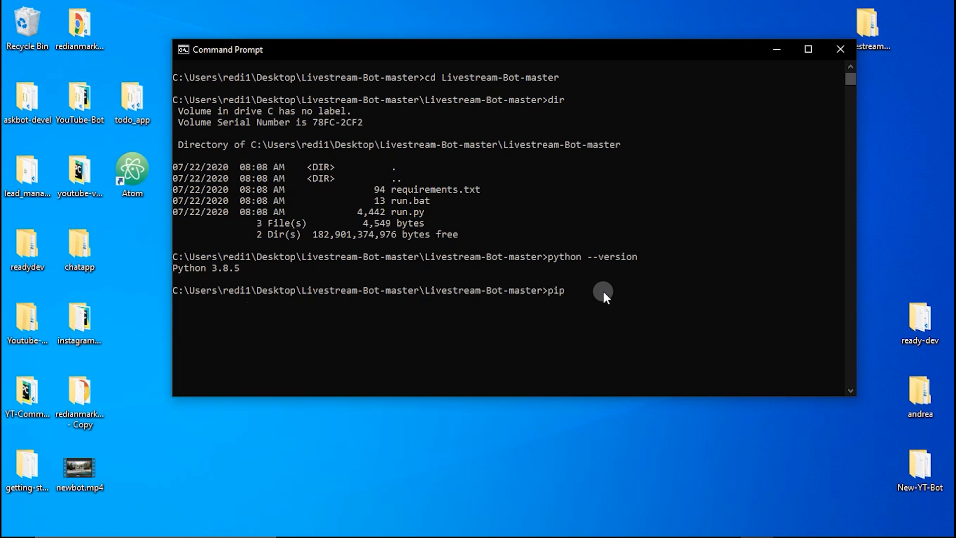
{"action": "type", "text": "insy"}
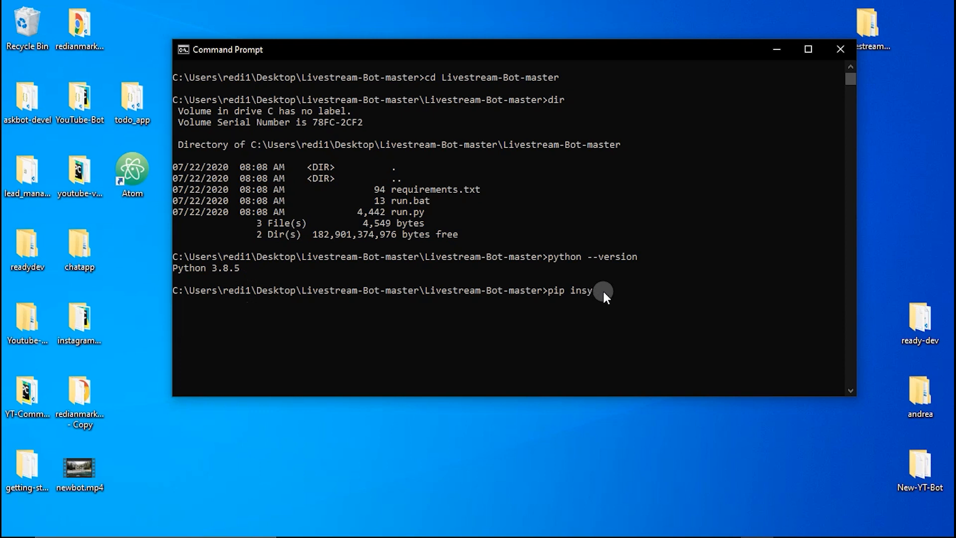
{"action": "key", "text": "Backspace"}
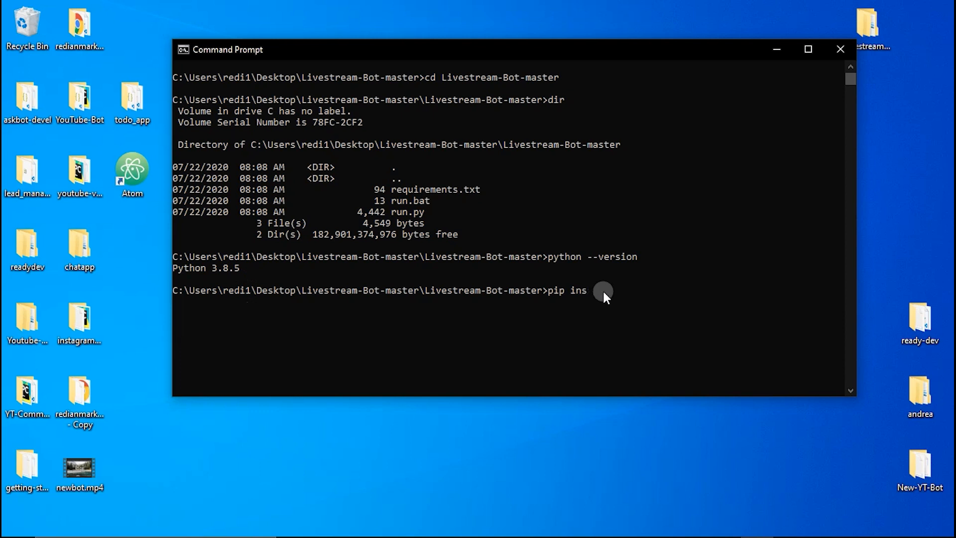
{"action": "type", "text": "tall -r"}
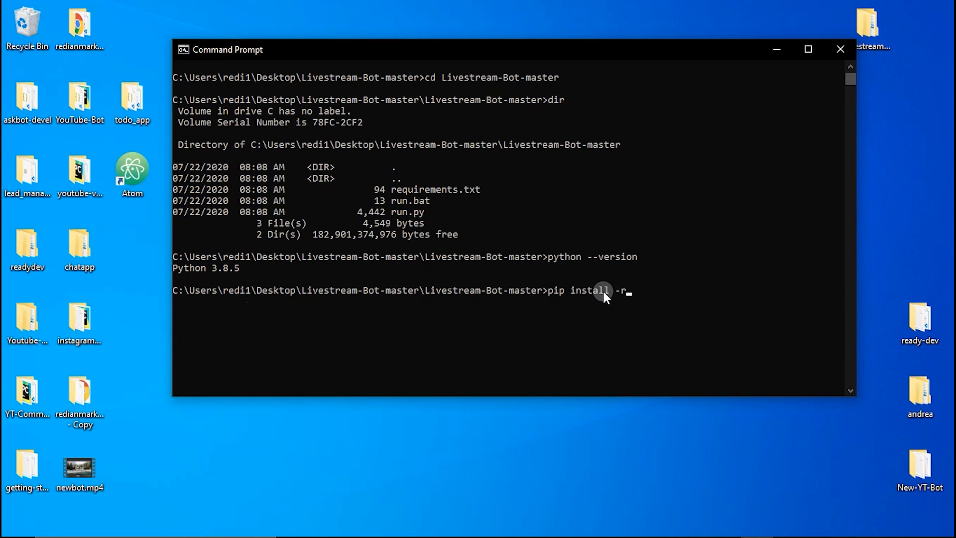
{"action": "type", "text": "re"}
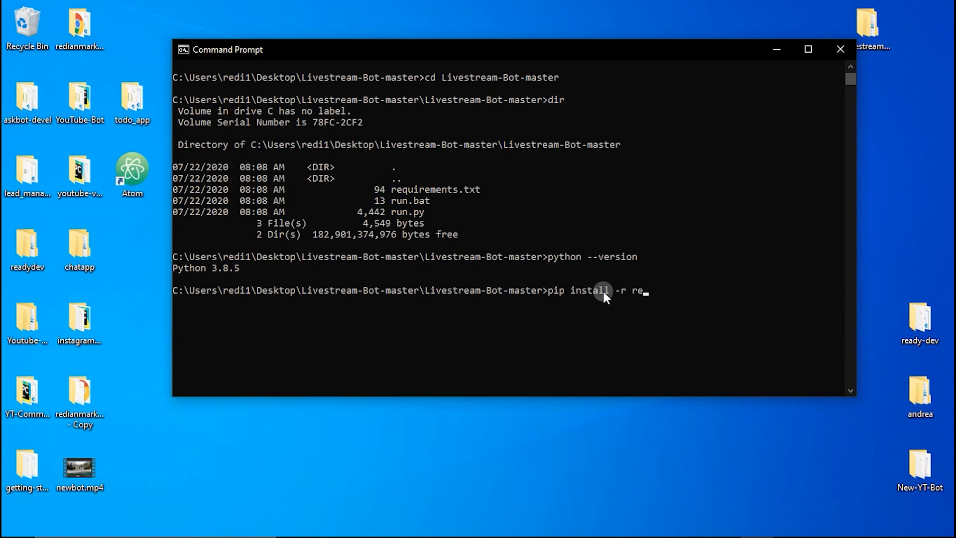
{"action": "key", "text": "backspace"}
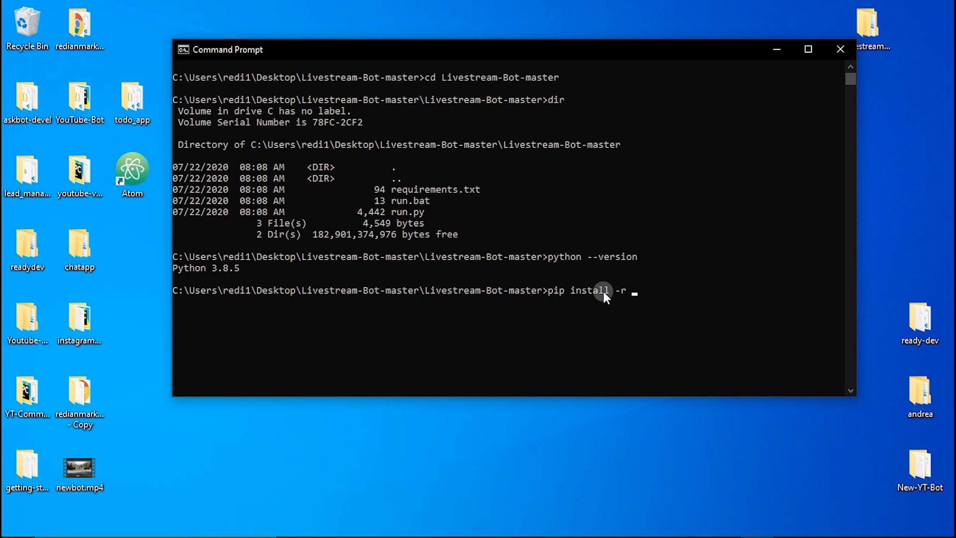
{"action": "type", "text": "requirements.txt"}
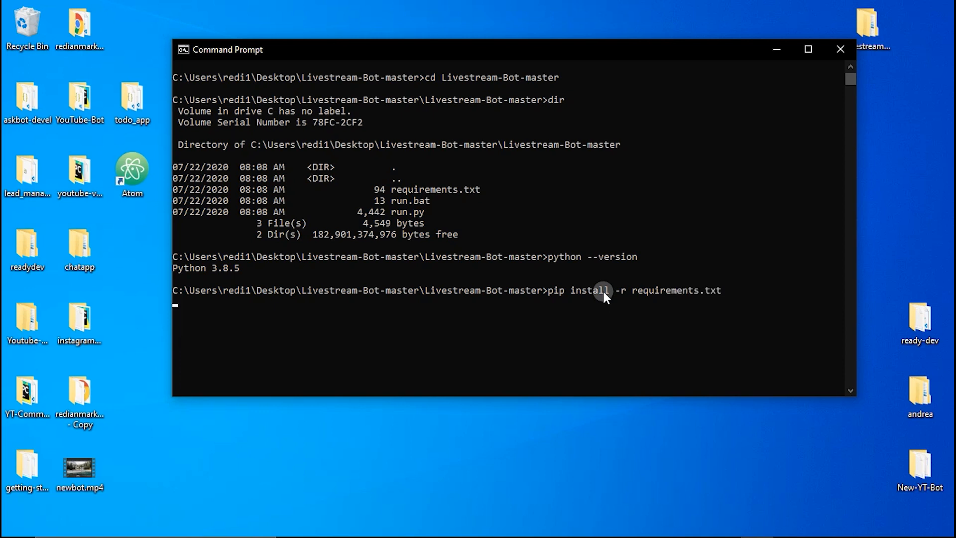
{"action": "key", "text": "Return"}
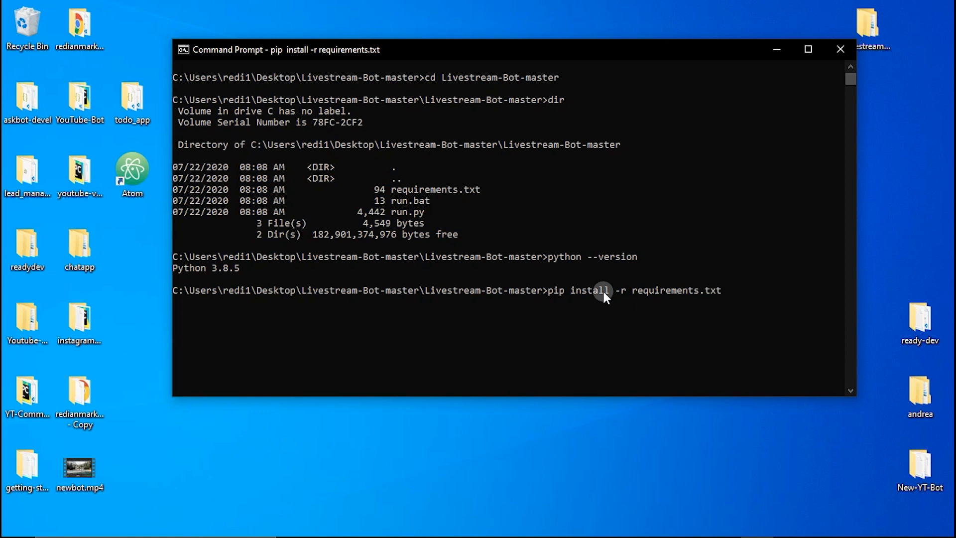
{"action": "key", "text": "Return"}
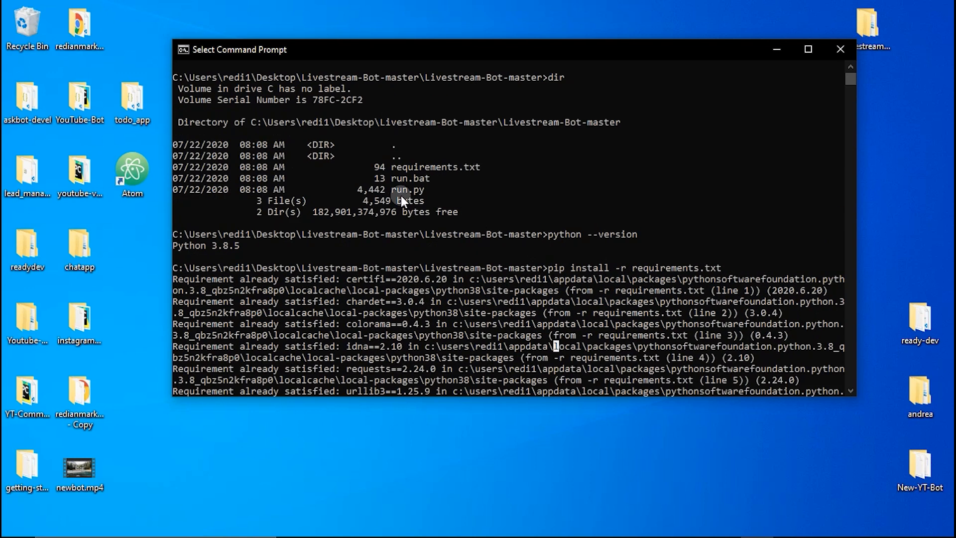
{"action": "mouse_move", "coordinate": [433, 192]}
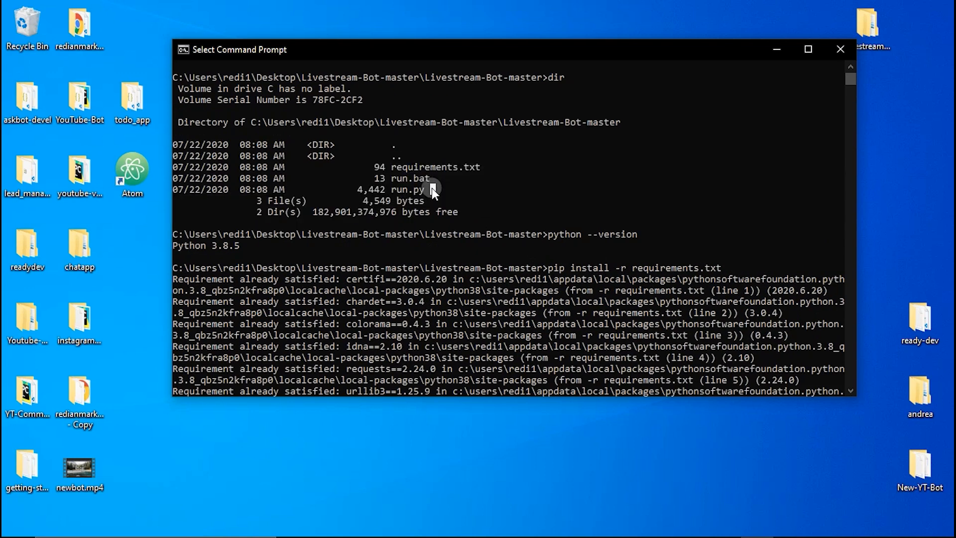
{"action": "mouse_move", "coordinate": [822, 58]}
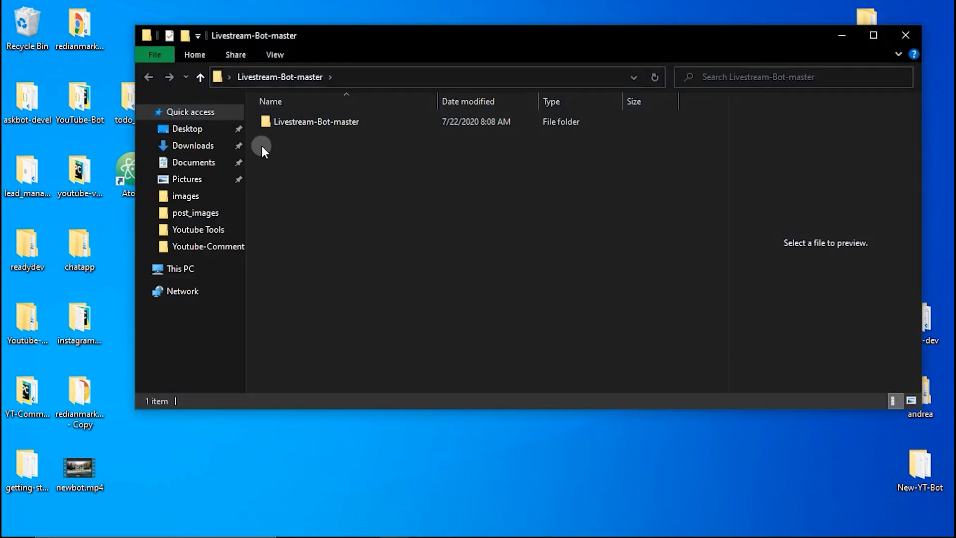
Step: Enter the inner Livestream-Bot-master folder, preview run.bat's 'python run.py' and launch it
{"action": "double_click", "coordinate": [317, 121]}
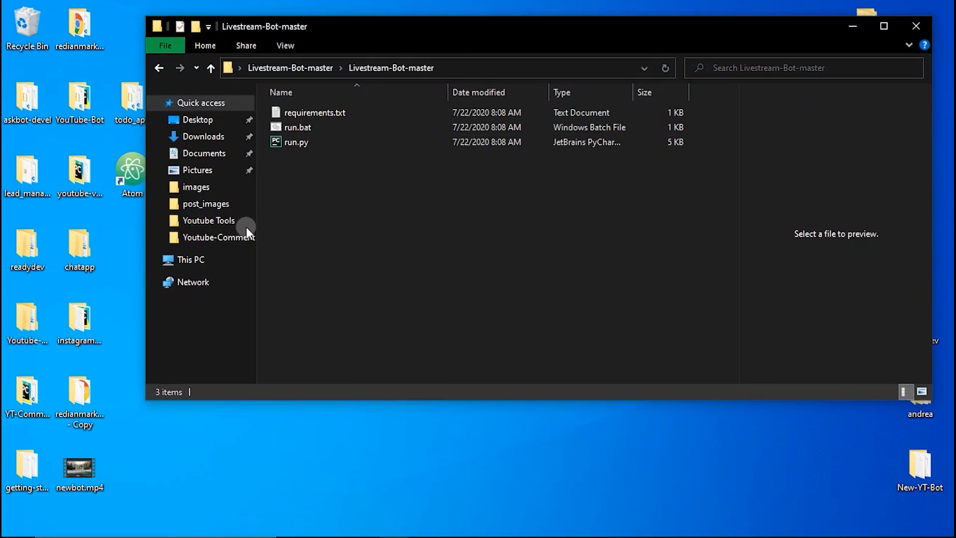
{"action": "mouse_move", "coordinate": [297, 127]}
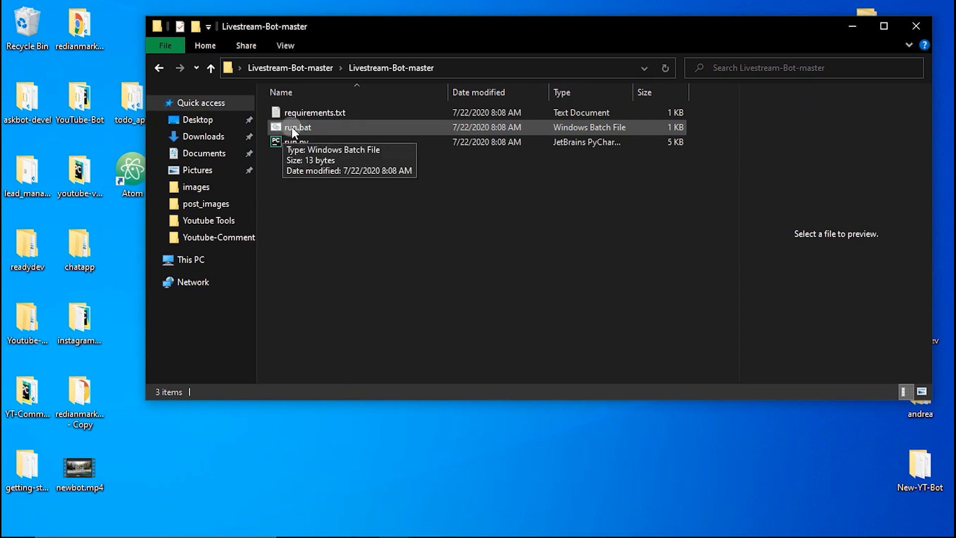
{"action": "mouse_move", "coordinate": [292, 188]}
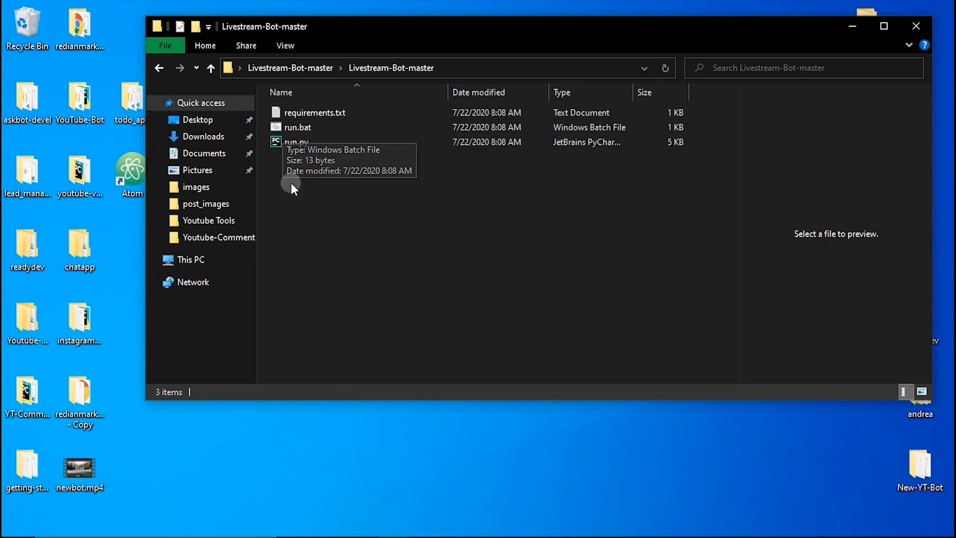
{"action": "left_click", "coordinate": [297, 126]}
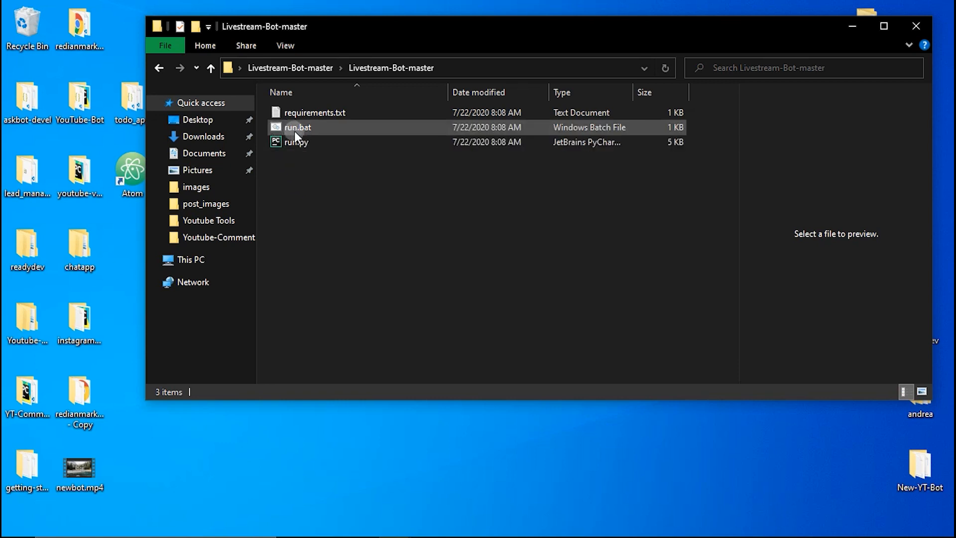
{"action": "left_click", "coordinate": [297, 127]}
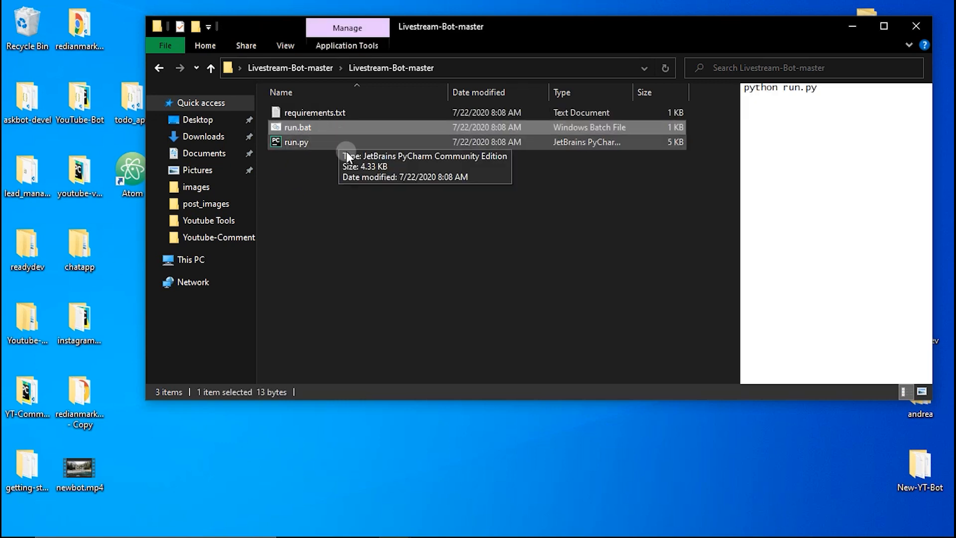
{"action": "left_click", "coordinate": [299, 167]}
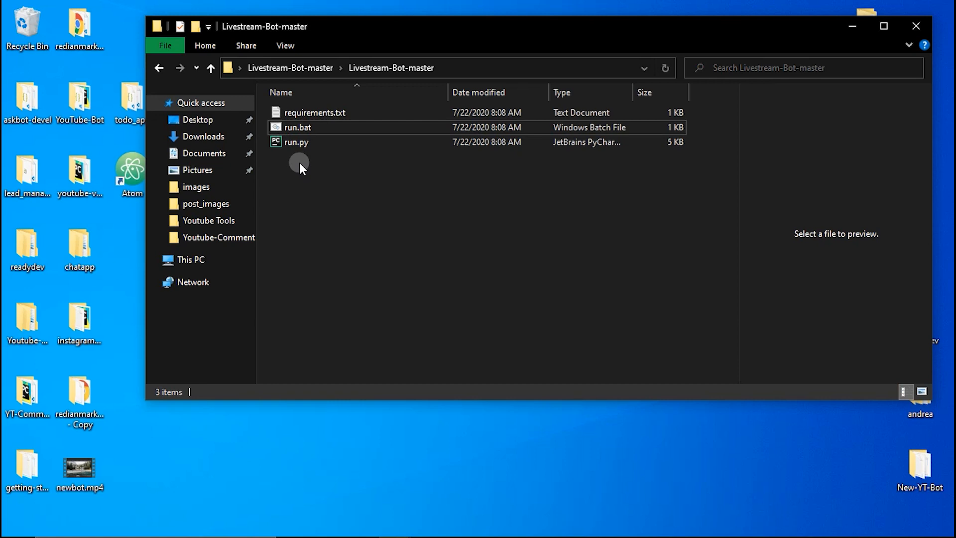
{"action": "left_click", "coordinate": [297, 127]}
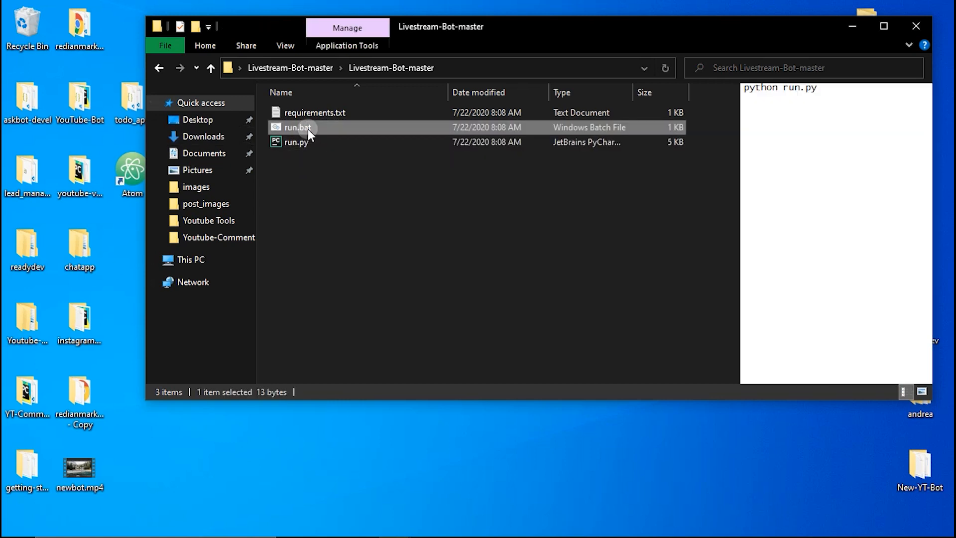
{"action": "double_click", "coordinate": [296, 127]}
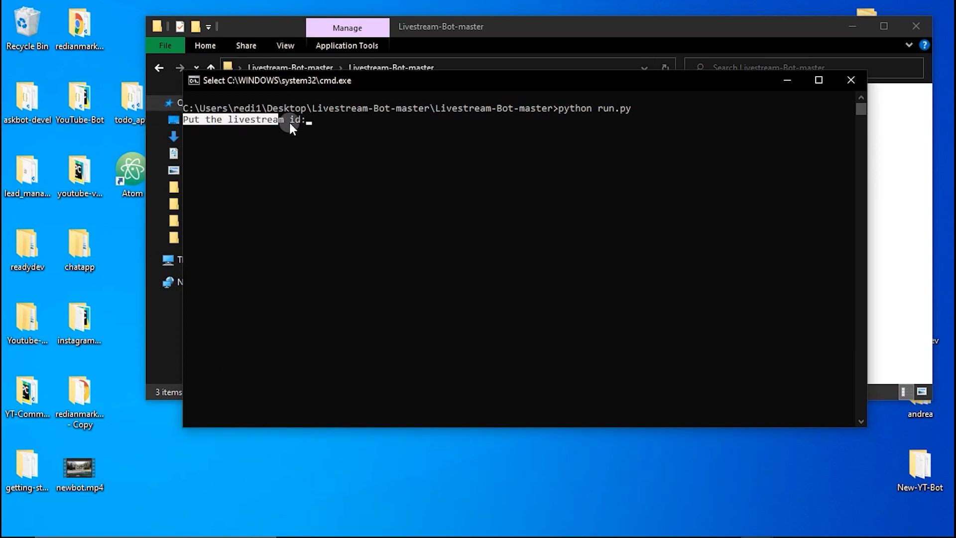
{"action": "mouse_move", "coordinate": [819, 116]}
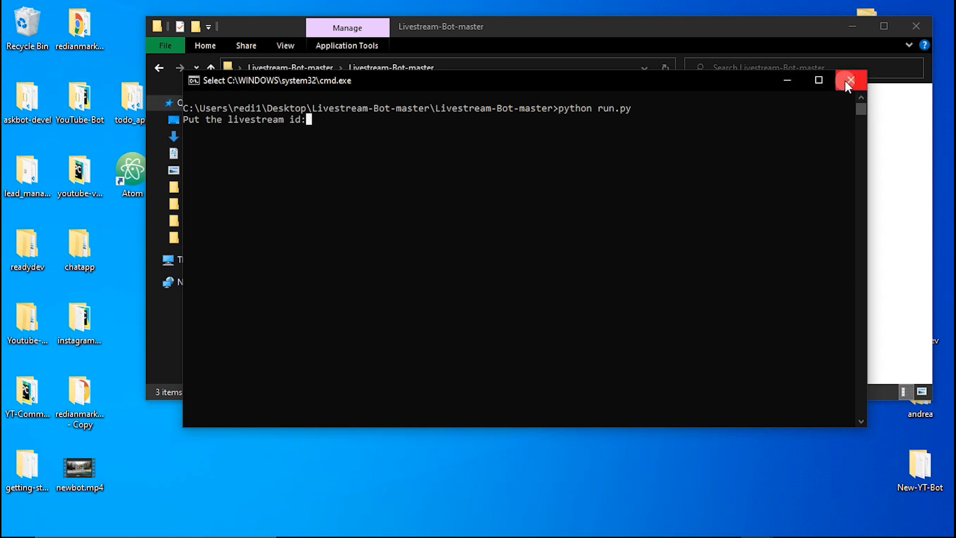
{"action": "left_click", "coordinate": [850, 79]}
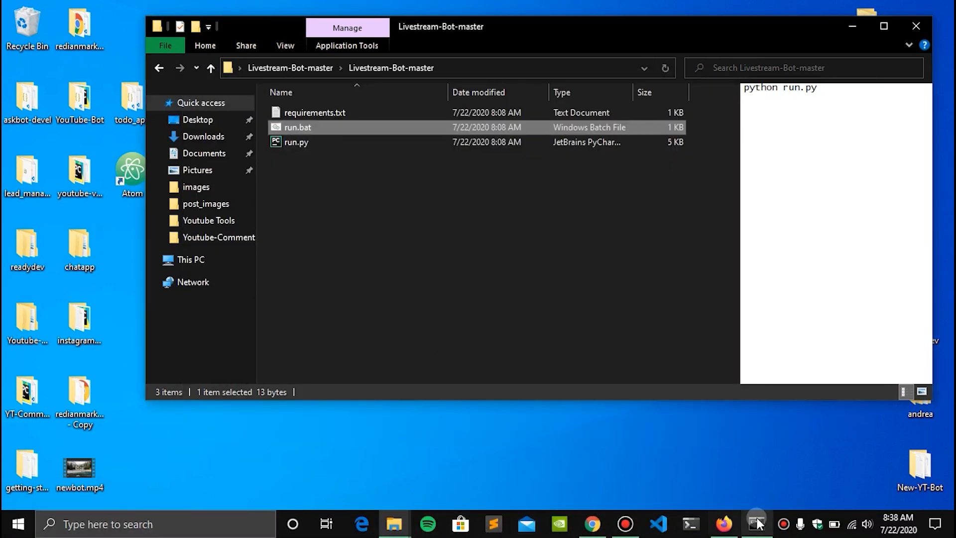
Step: Start the bot with 'python run.py' in Command Prompt, then switch to the YouTube browser tab
{"action": "left_click", "coordinate": [756, 524]}
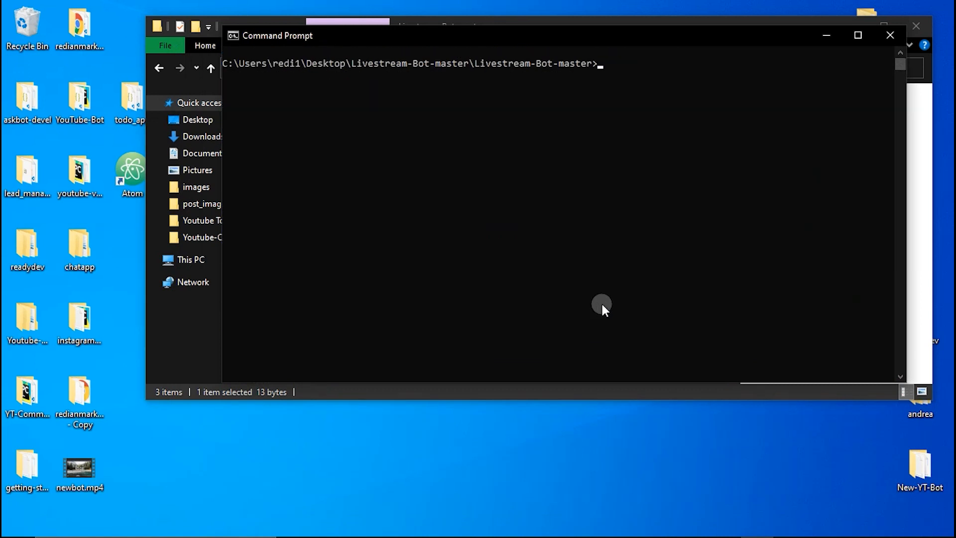
{"action": "type", "text": "dir"}
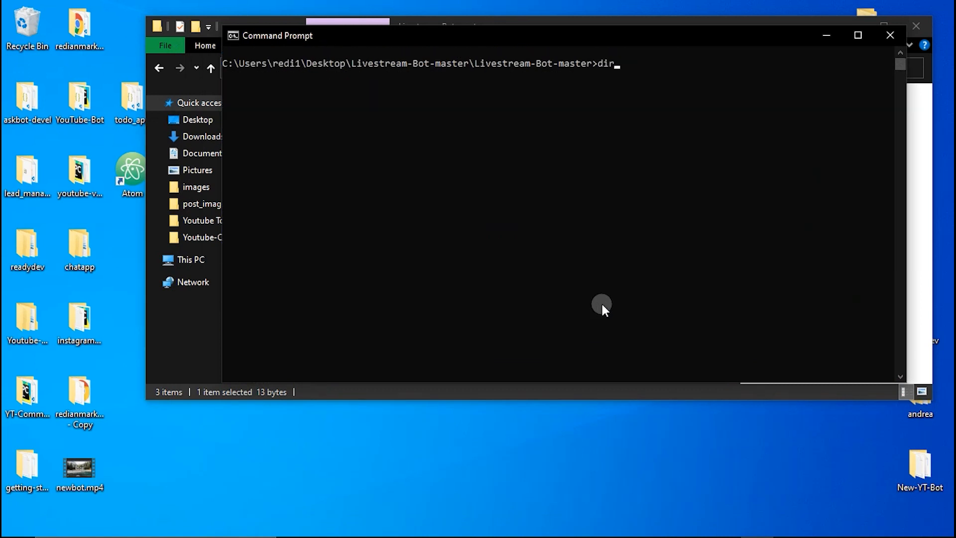
{"action": "key", "text": "Return"}
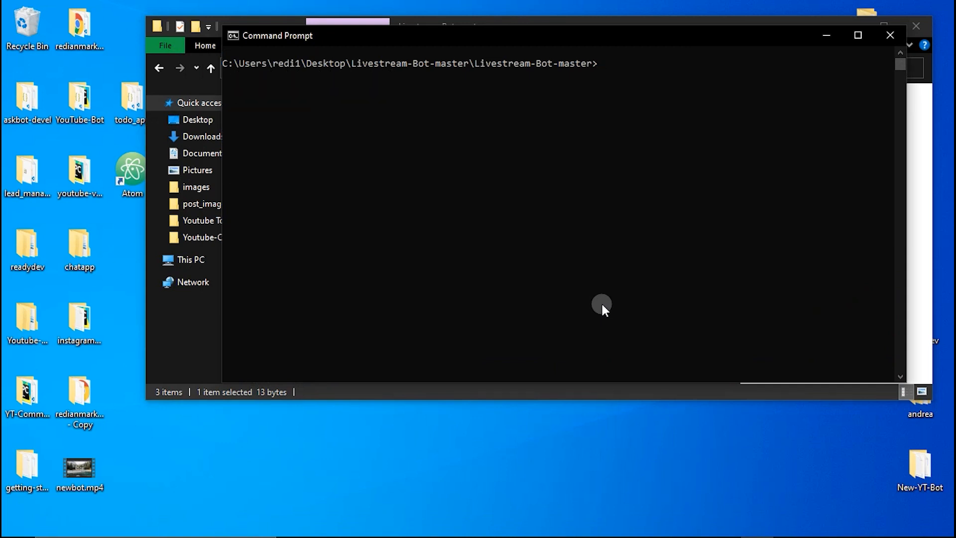
{"action": "type", "text": "python"}
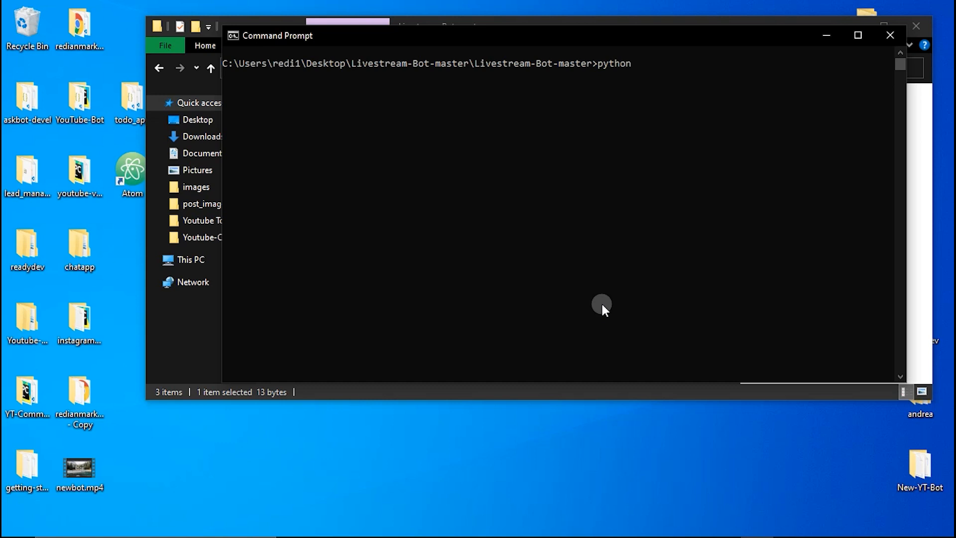
{"action": "type", "text": "run.py"}
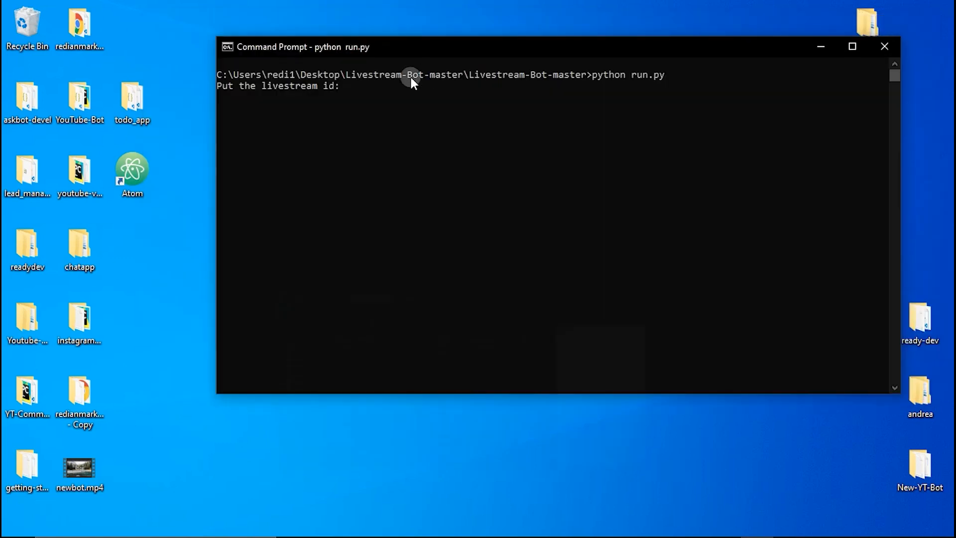
{"action": "left_click", "coordinate": [410, 96]}
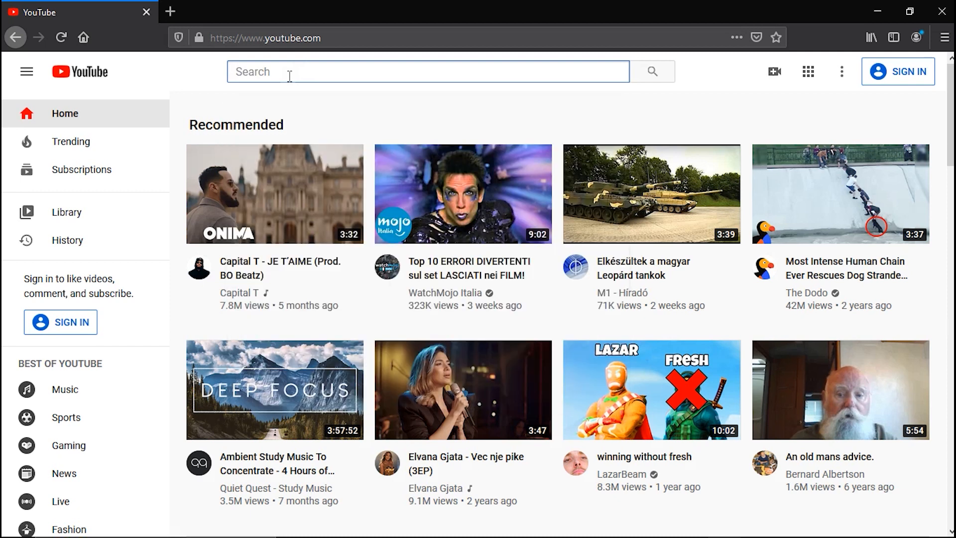
Step: Search YouTube for 'free fire', filter to Live streams and browse the LIVE NOW results
{"action": "type", "text": "free fir"}
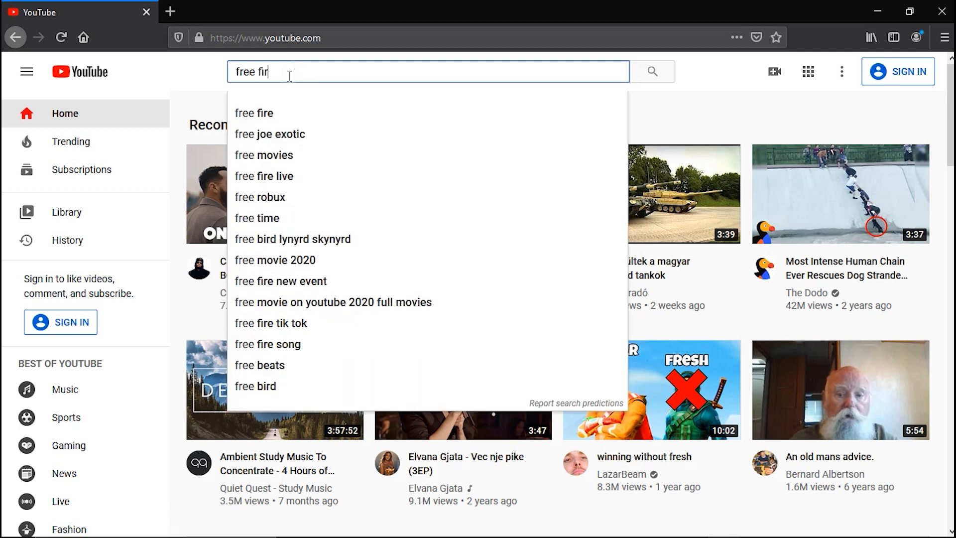
{"action": "left_click", "coordinate": [253, 113]}
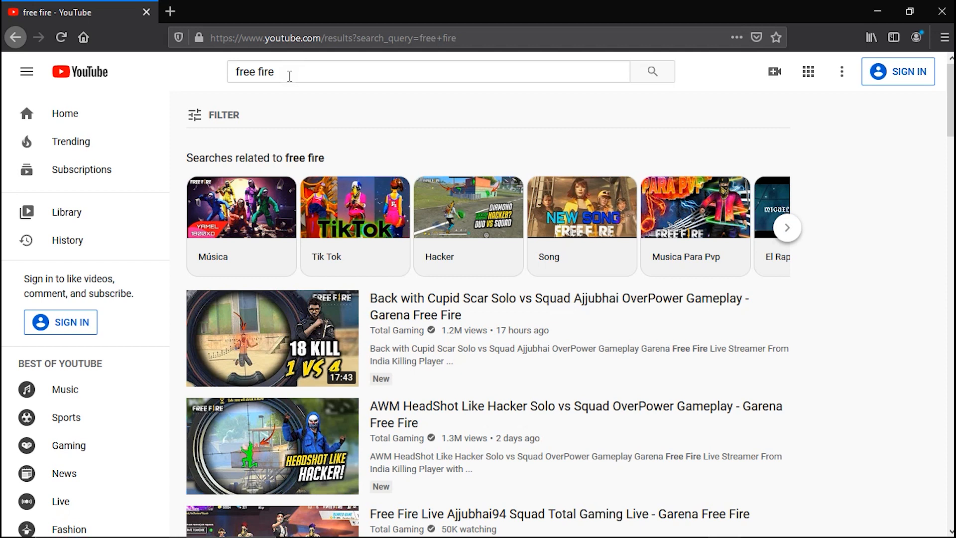
{"action": "mouse_move", "coordinate": [206, 122]}
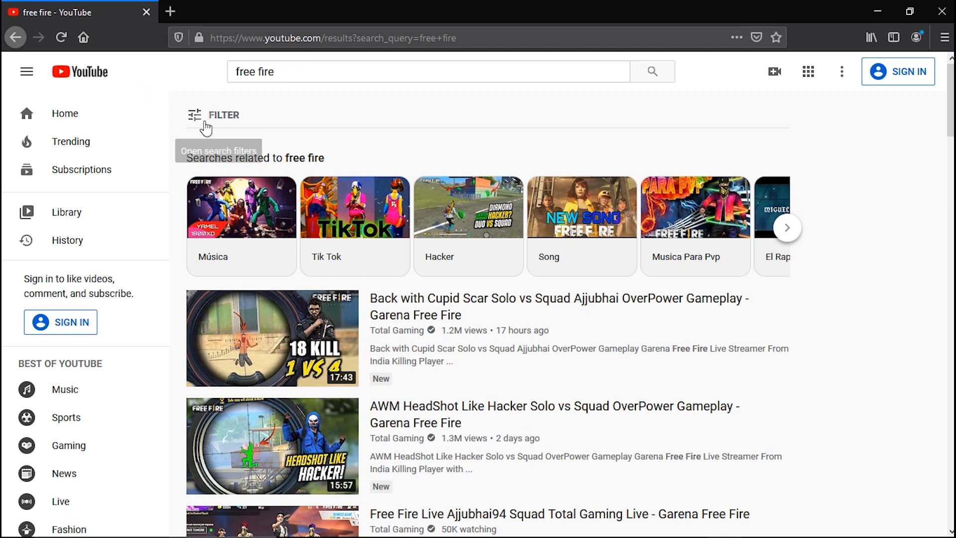
{"action": "left_click", "coordinate": [214, 115]}
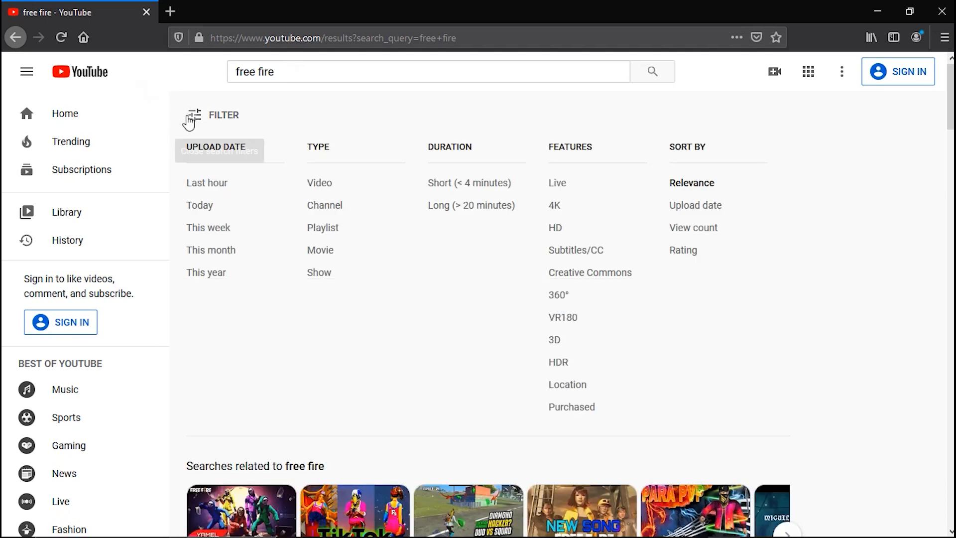
{"action": "mouse_move", "coordinate": [580, 186]}
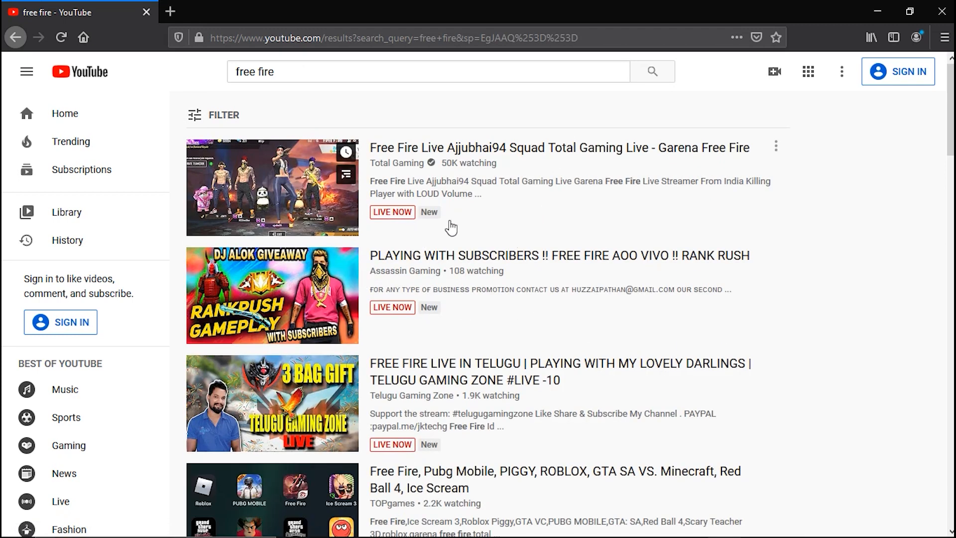
{"action": "scroll", "scroll_direction": "down", "scroll_amount": 3}
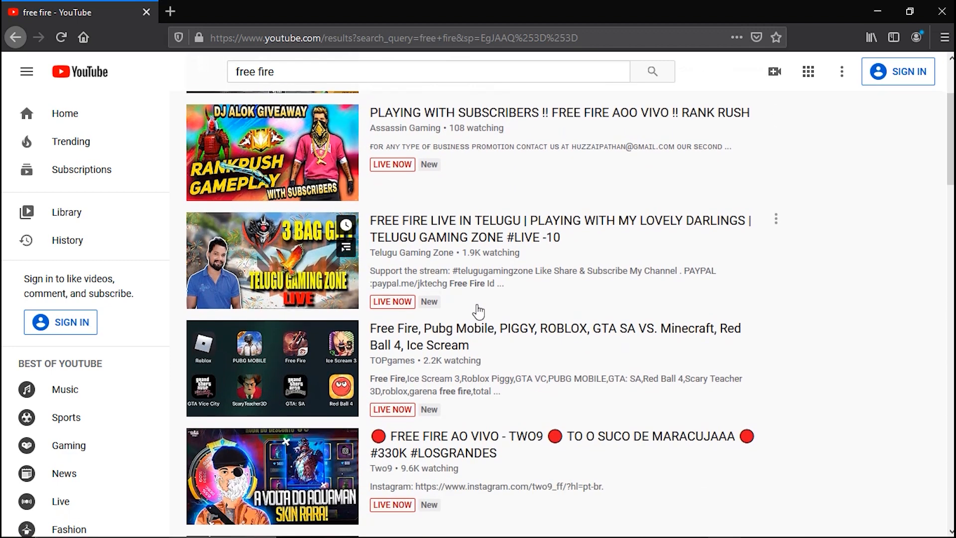
{"action": "scroll", "scroll_direction": "down", "scroll_amount": 3}
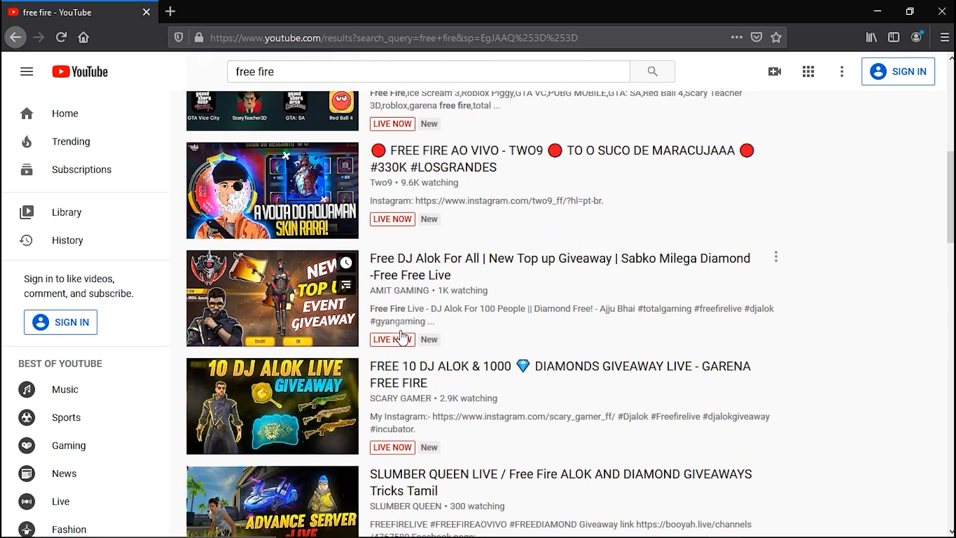
{"action": "scroll", "scroll_direction": "down", "scroll_amount": 3}
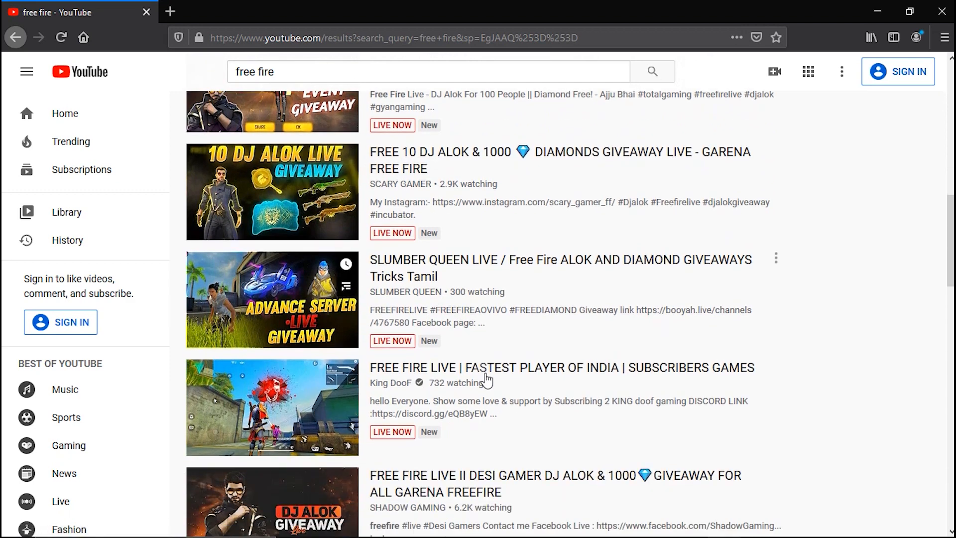
{"action": "scroll", "scroll_direction": "down", "scroll_amount": 3}
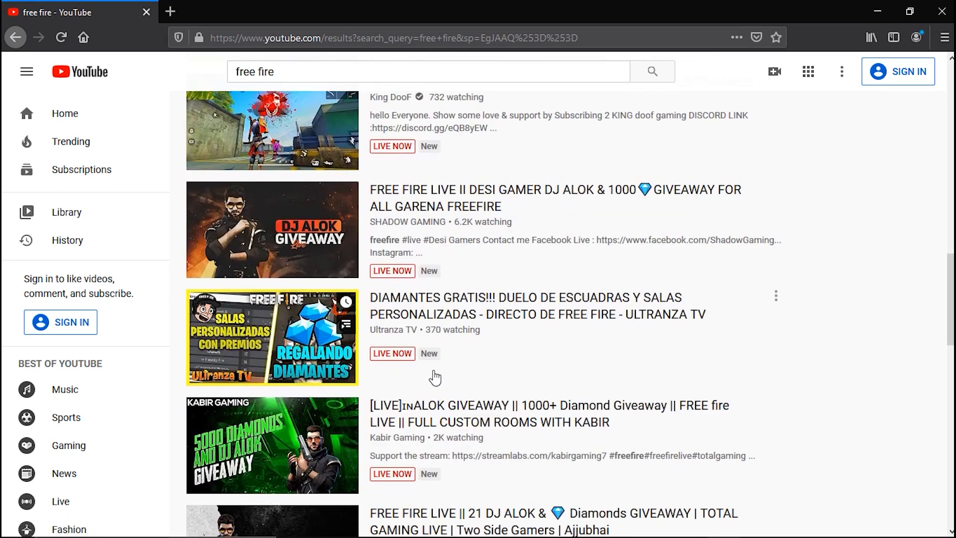
{"action": "scroll", "scroll_direction": "down", "scroll_amount": 3}
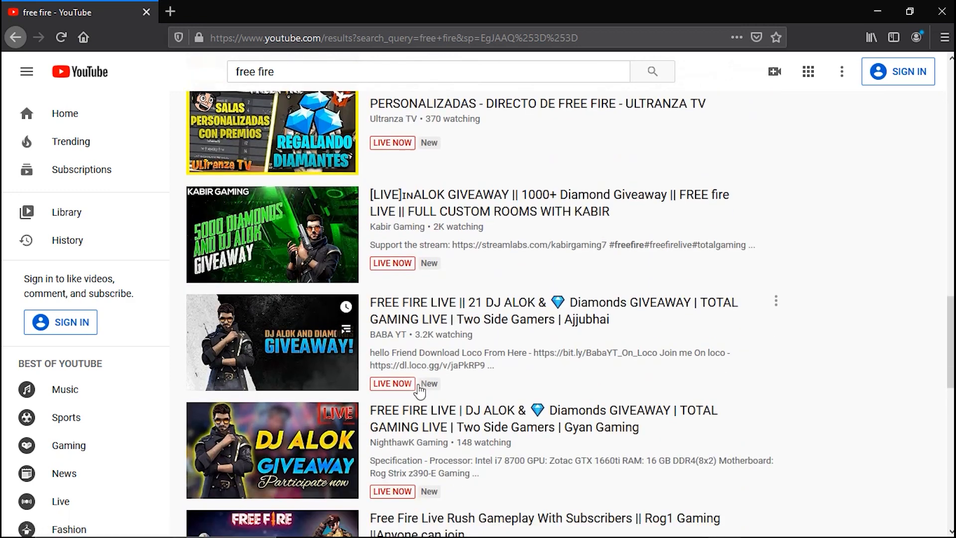
{"action": "scroll", "scroll_direction": "down", "scroll_amount": 3}
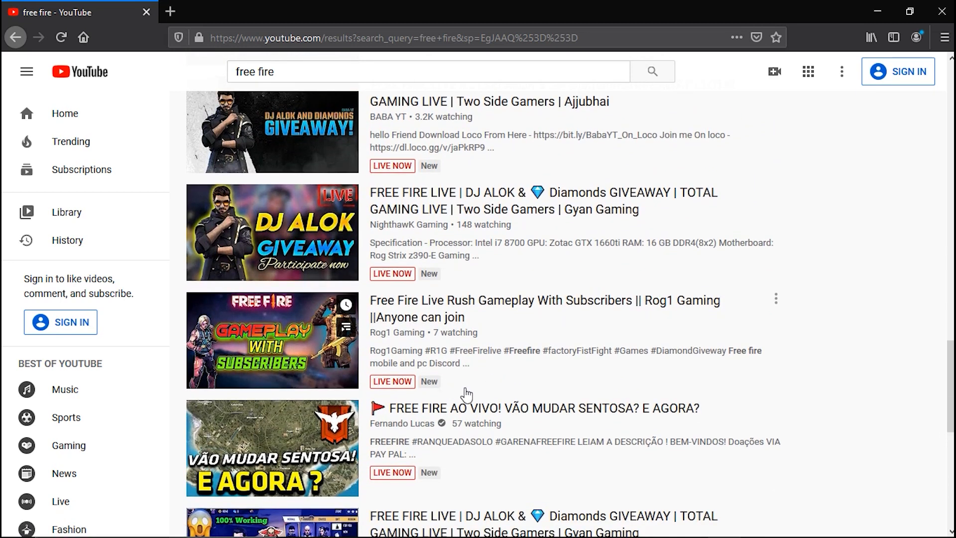
{"action": "scroll", "scroll_direction": "down", "scroll_amount": 3}
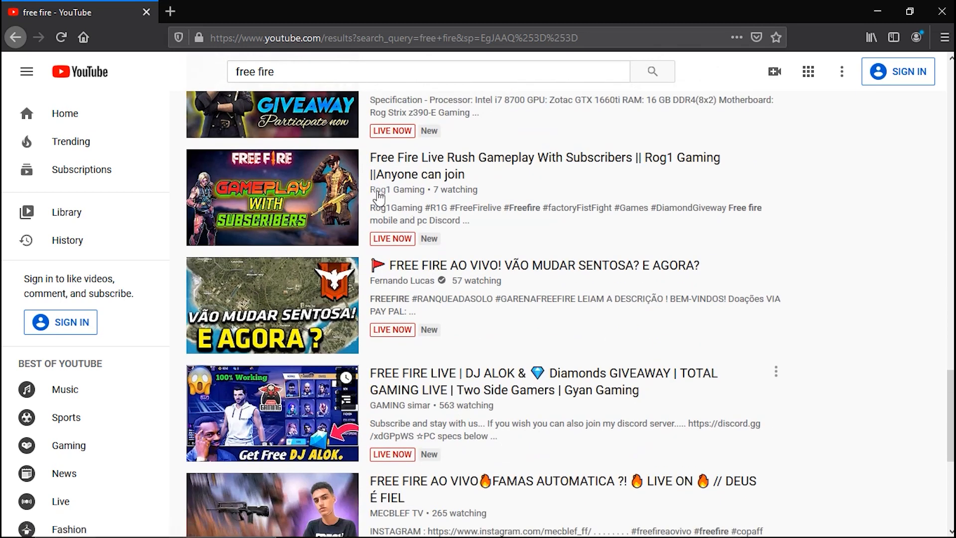
{"action": "mouse_move", "coordinate": [284, 207]}
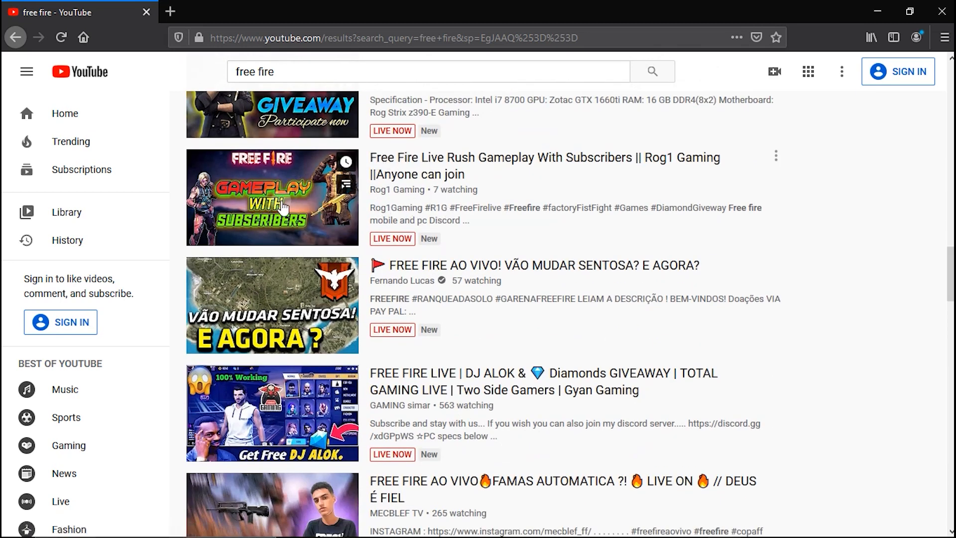
Step: Open the Rog1 Gaming Free Fire live stream and hide its live chat
{"action": "left_click", "coordinate": [271, 196]}
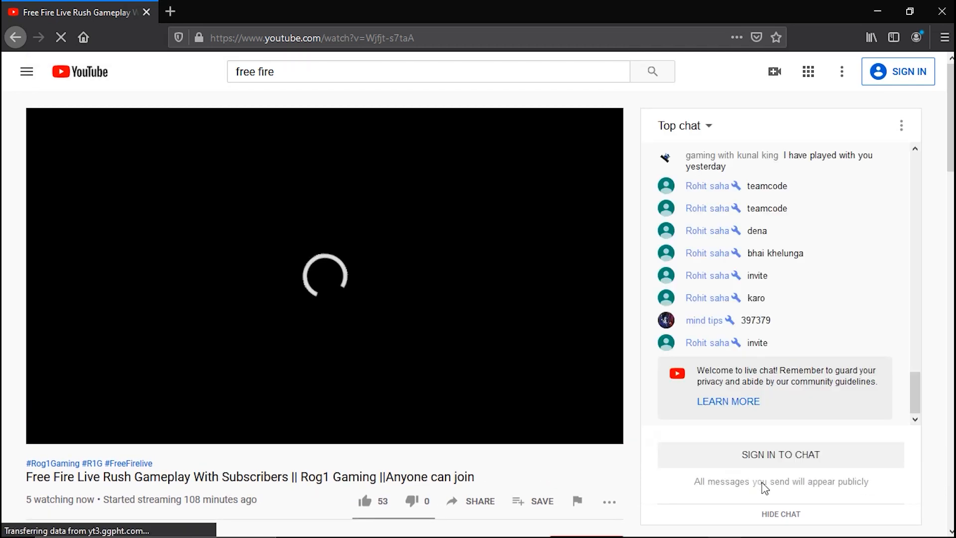
{"action": "left_click", "coordinate": [779, 514]}
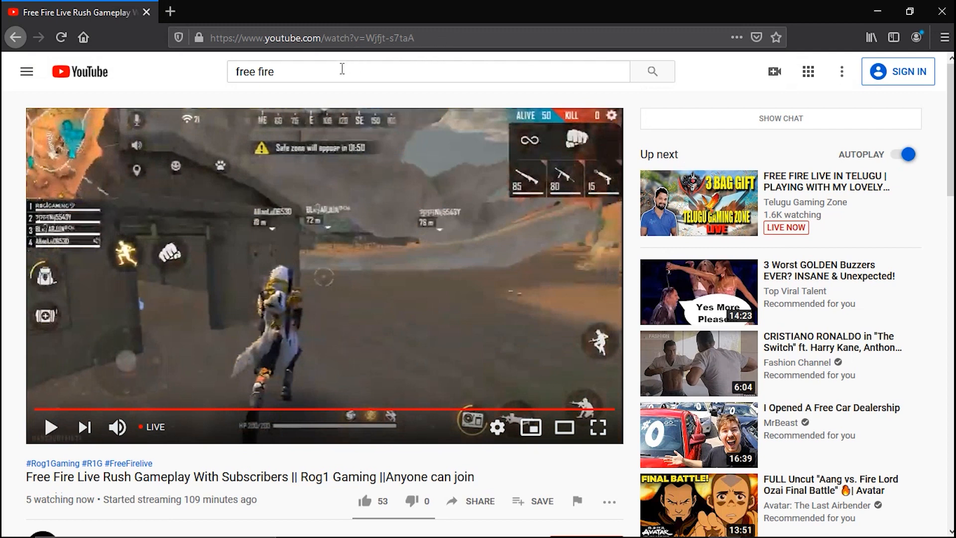
{"action": "mouse_move", "coordinate": [352, 64]}
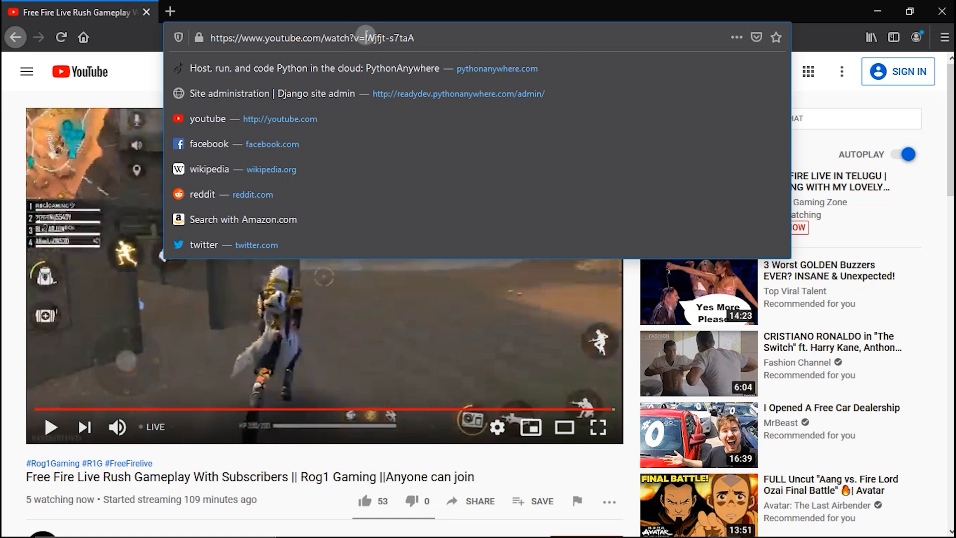
Step: Copy the video id from the URL and enter Wjfjt-s7taA as the livestream id
{"action": "double_click", "coordinate": [387, 38]}
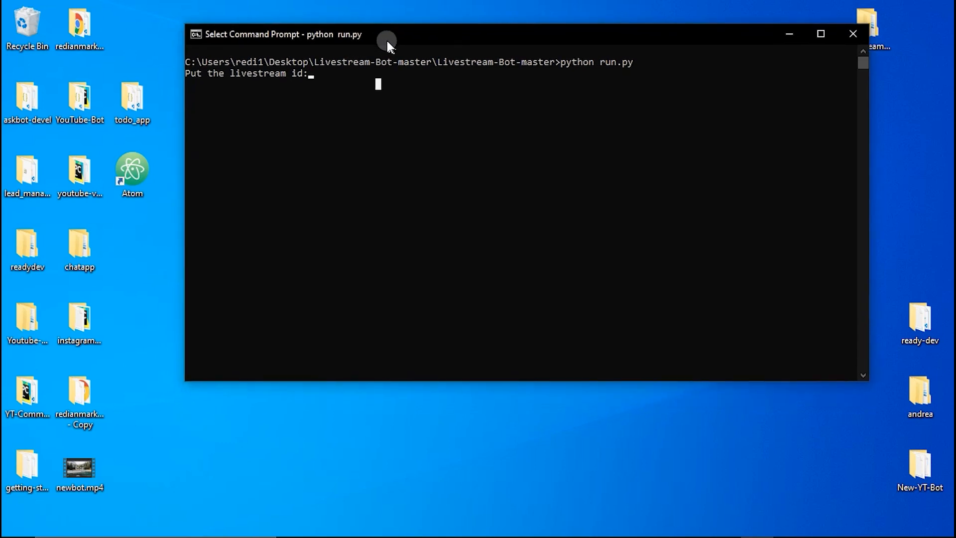
{"action": "mouse_move", "coordinate": [323, 78]}
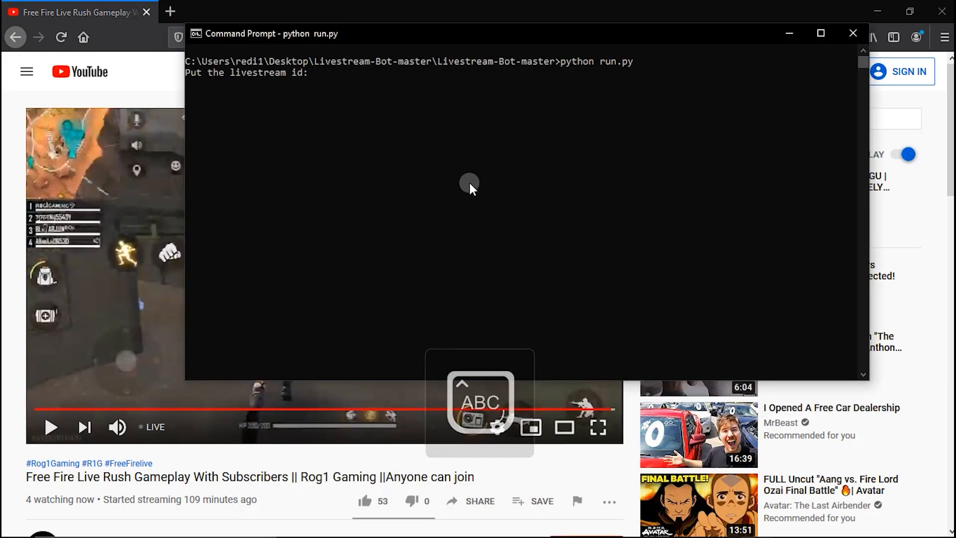
{"action": "type", "text": "Wjfjt-s7taA"}
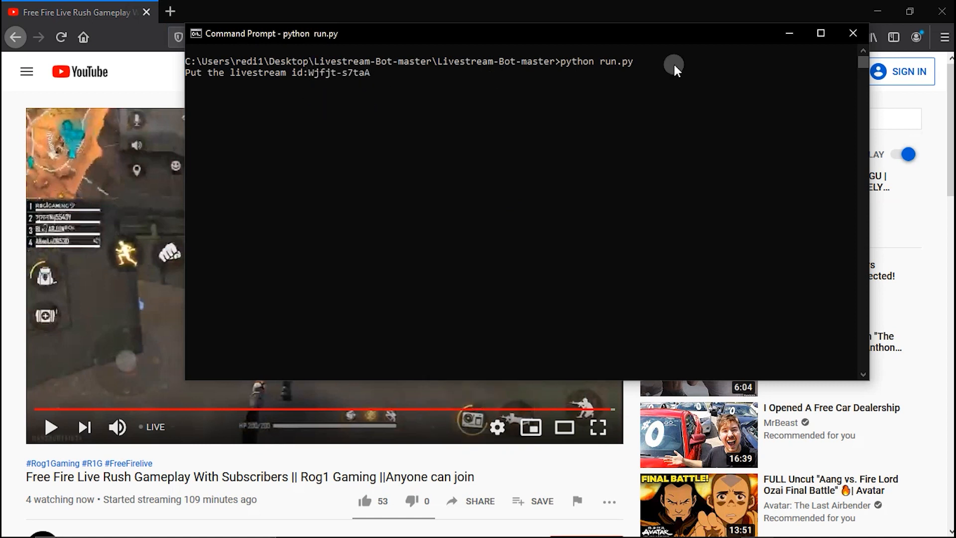
{"action": "mouse_move", "coordinate": [512, 97]}
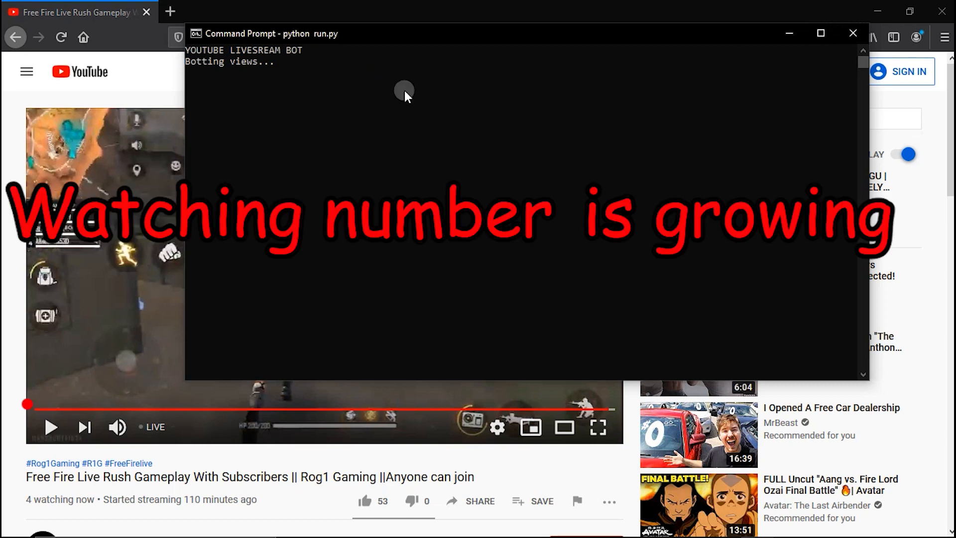
Step: Bring the stream page forward to watch the view count start rising
{"action": "left_click", "coordinate": [853, 34]}
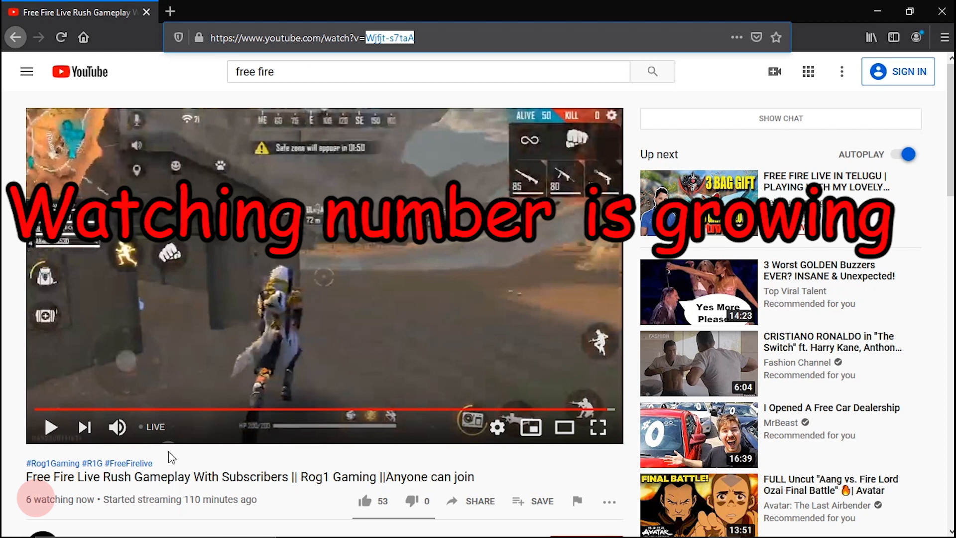
{"action": "mouse_move", "coordinate": [598, 427]}
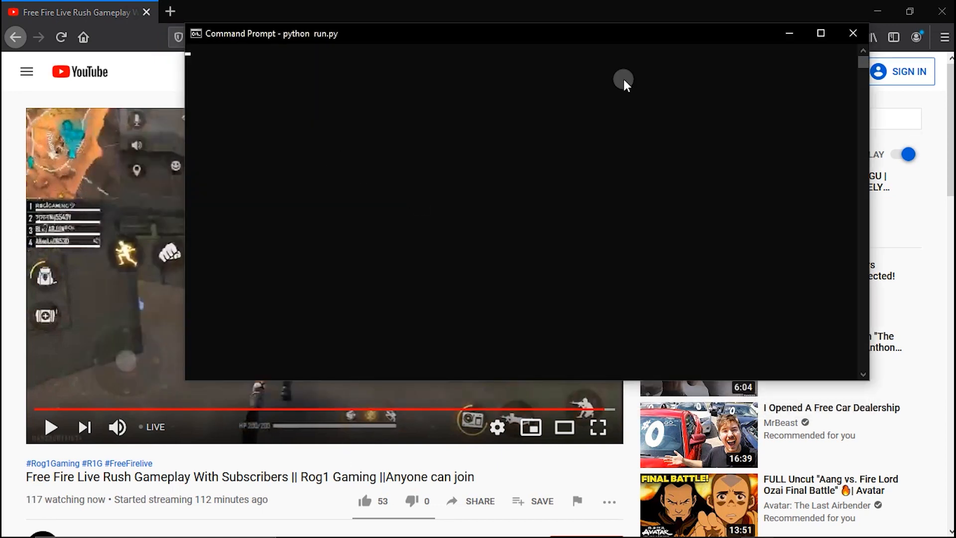
Step: Check the stream's watching count under the video as it reaches 127
{"action": "left_click", "coordinate": [852, 34]}
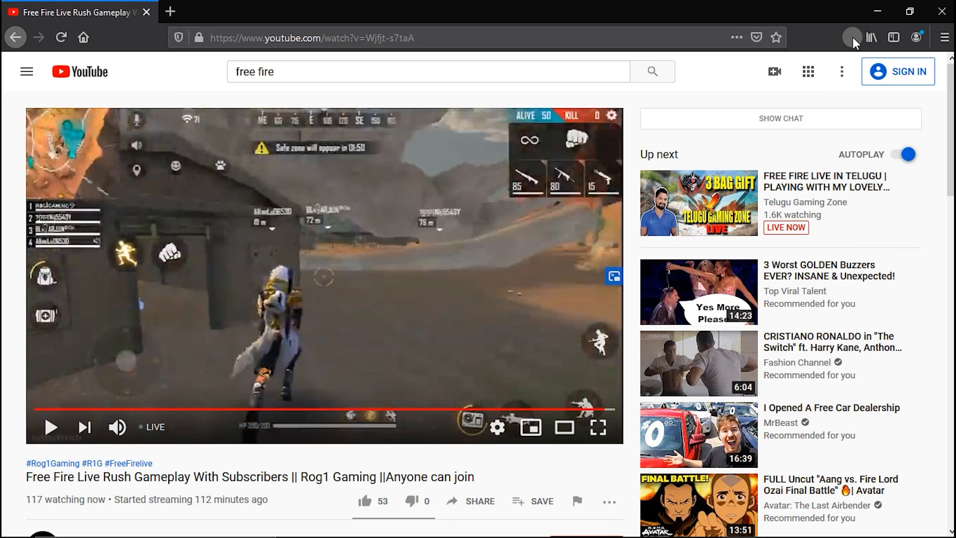
{"action": "mouse_move", "coordinate": [703, 62]}
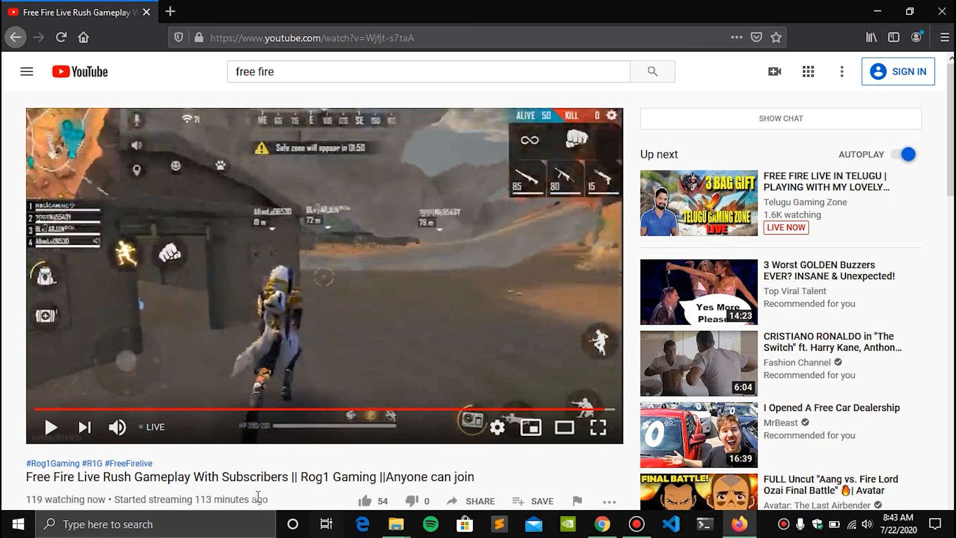
{"action": "double_click", "coordinate": [61, 499]}
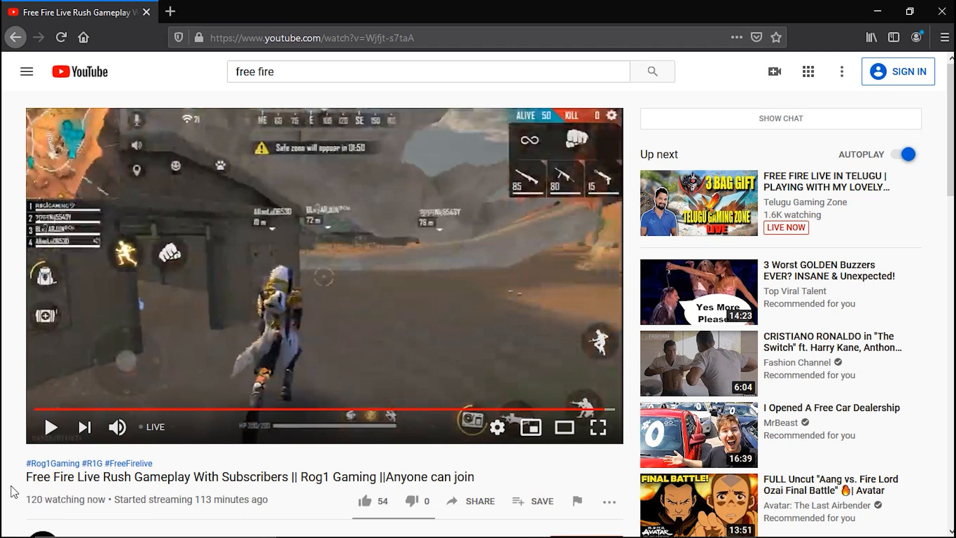
{"action": "double_click", "coordinate": [33, 499]}
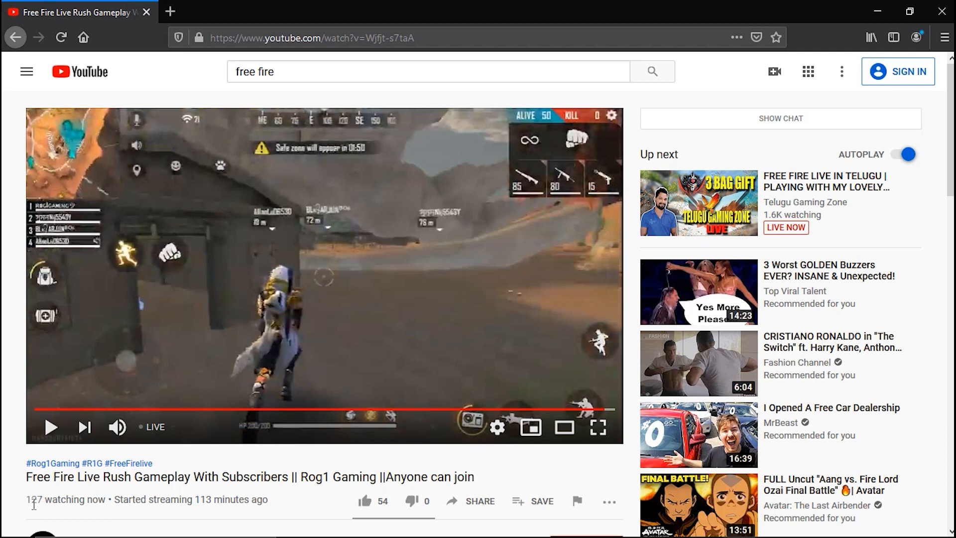
{"action": "mouse_move", "coordinate": [293, 493]}
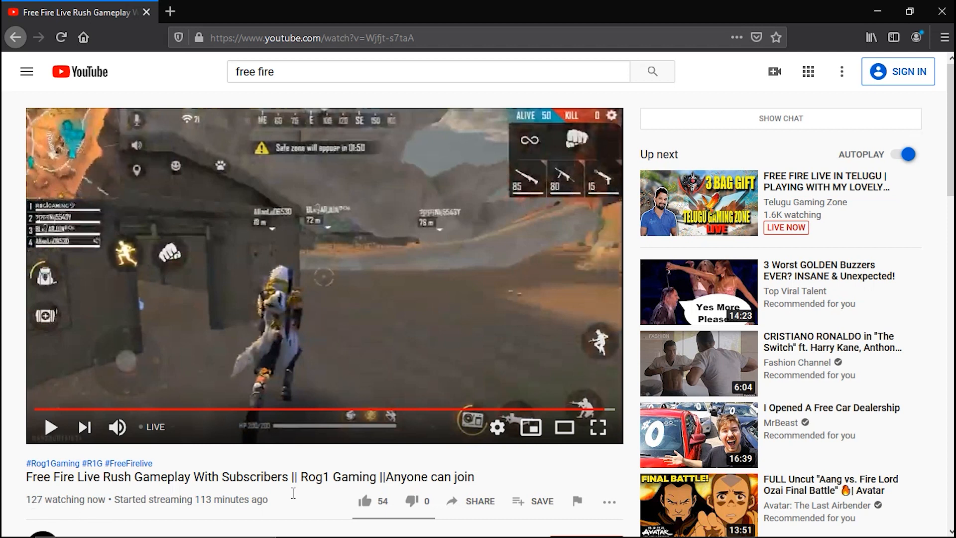
{"action": "mouse_move", "coordinate": [604, 414]}
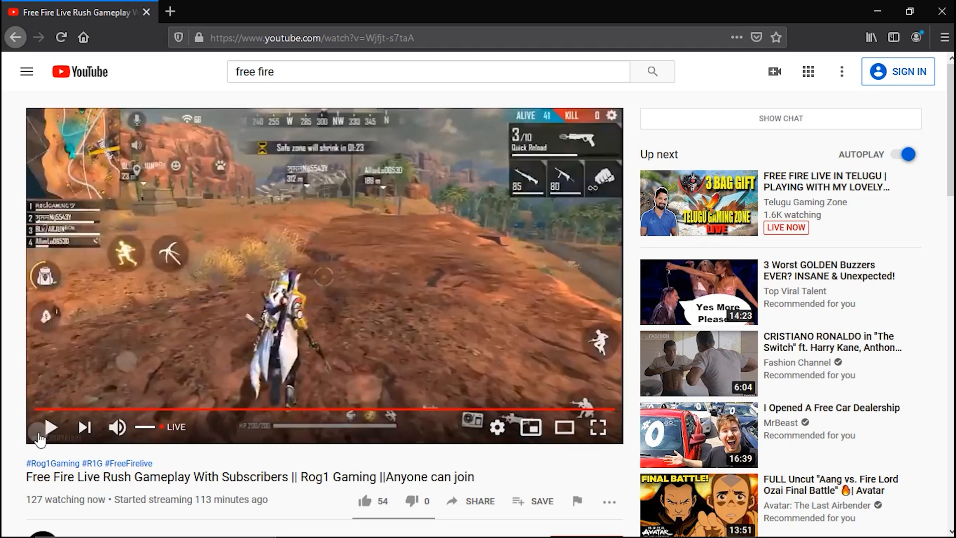
{"action": "left_click", "coordinate": [49, 427]}
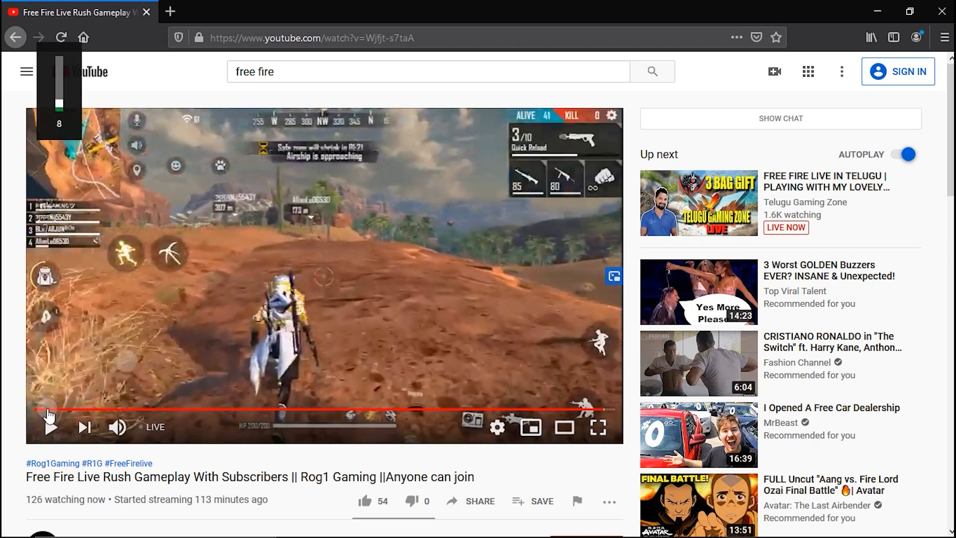
{"action": "left_click", "coordinate": [51, 426]}
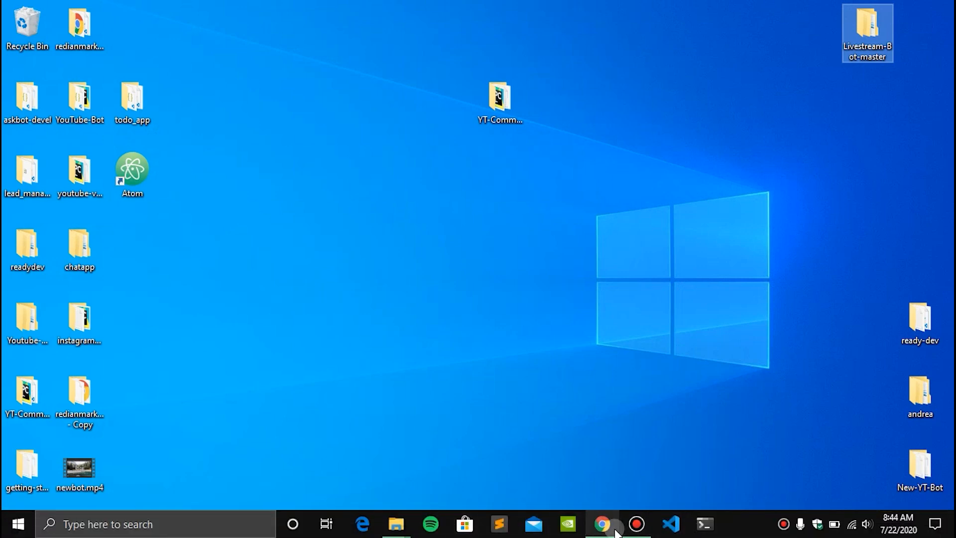
Step: Switch to Chrome showing the Livestream-Bot GitHub repository
{"action": "left_click", "coordinate": [602, 523]}
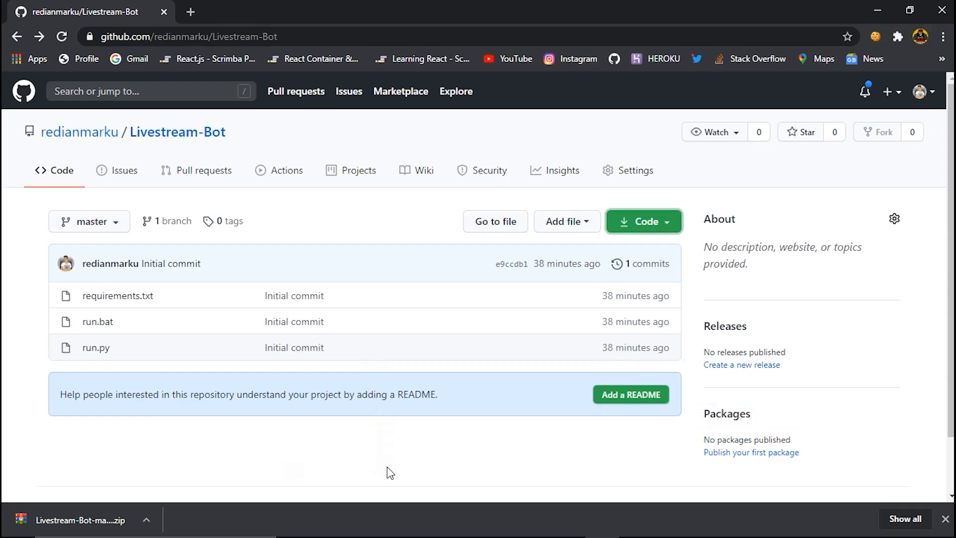